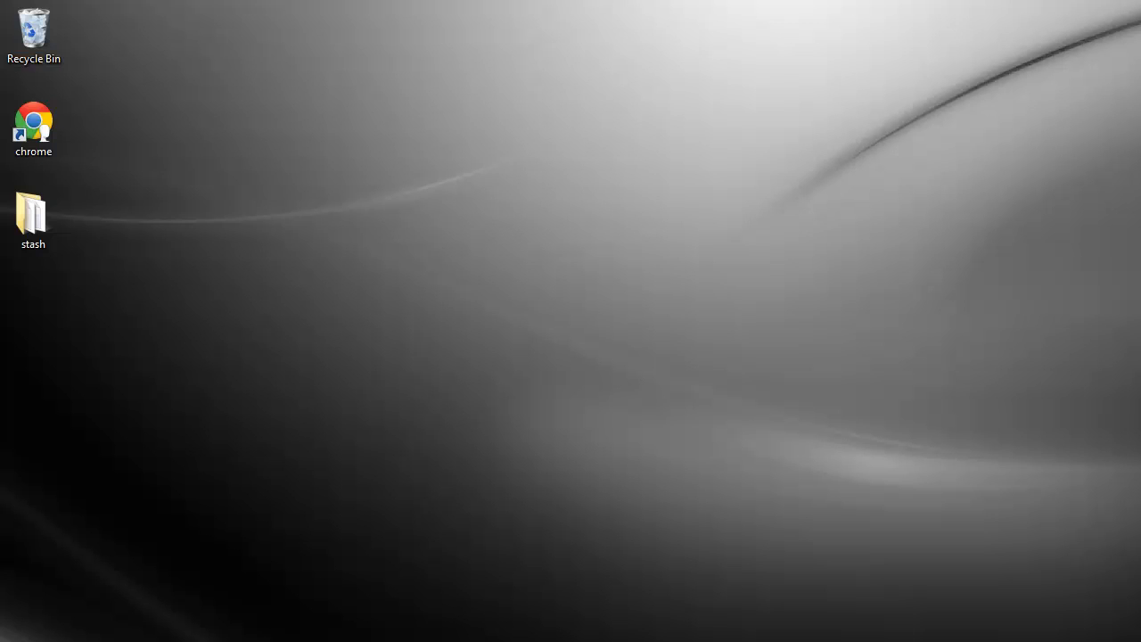
mouse_move(431, 197)
text(echo)
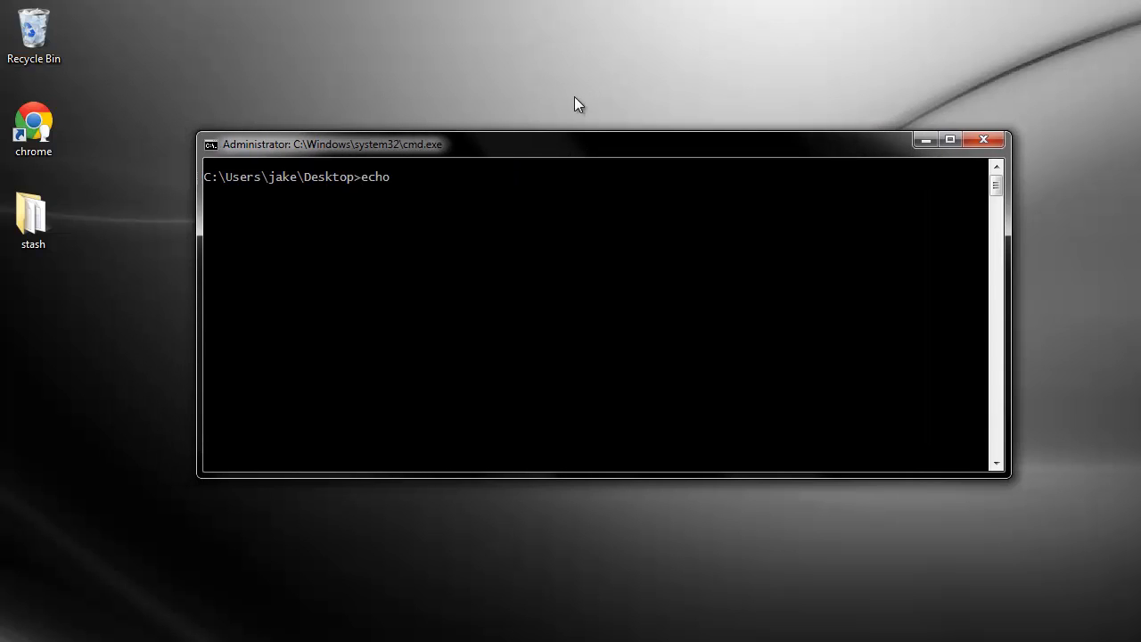
Step: Echo %GOPATH% to confirm the Desktop gopath folder, then run go to print its help
text(%GO)
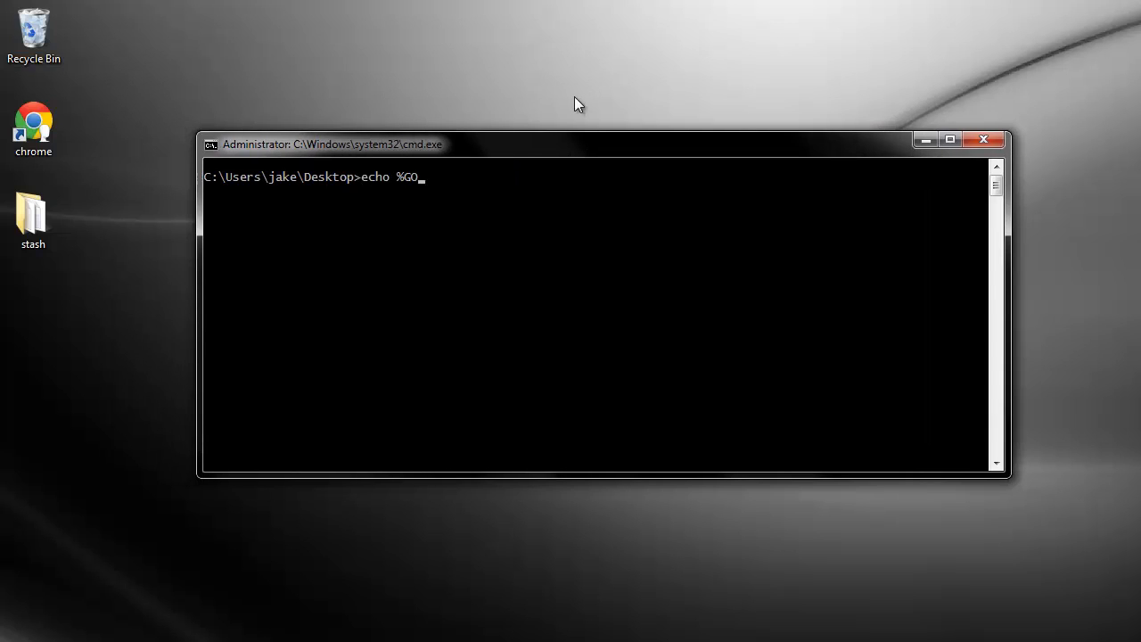
text(PATH%)
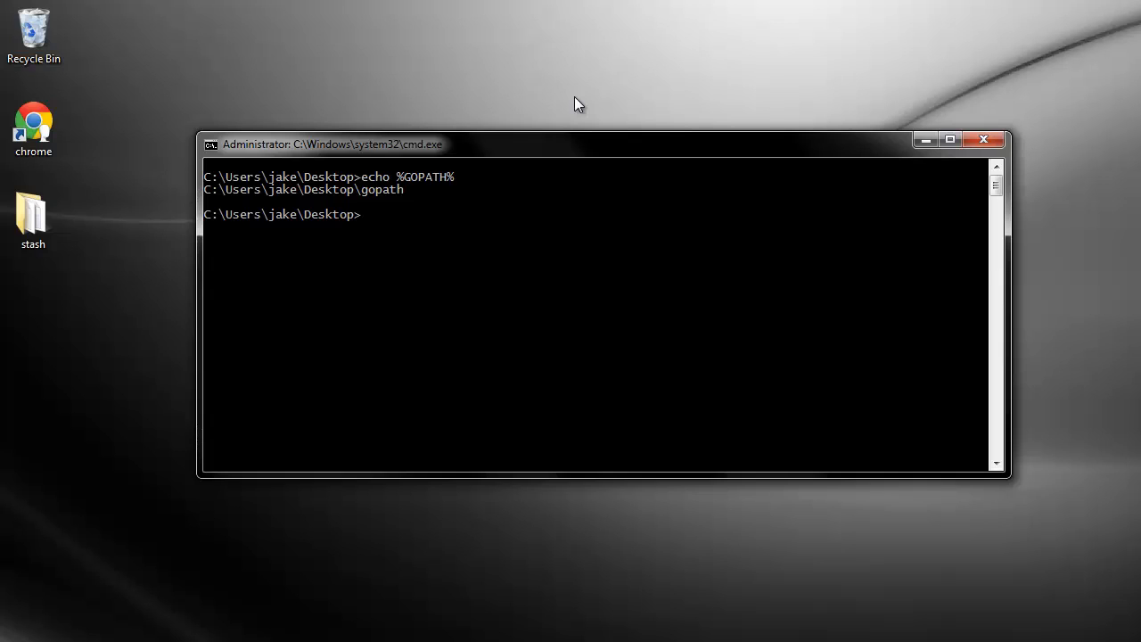
text(go)
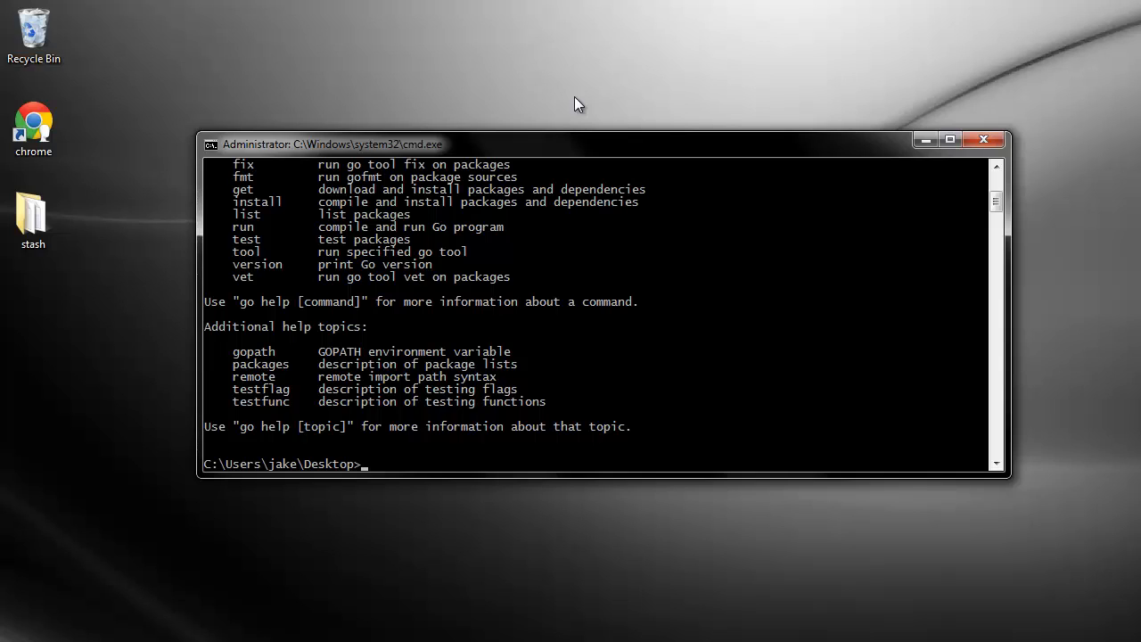
Step: Run go get github.com/jakecoffman/golang-webapp-tutorial and select the new gopath desktop folder
text(go ge)
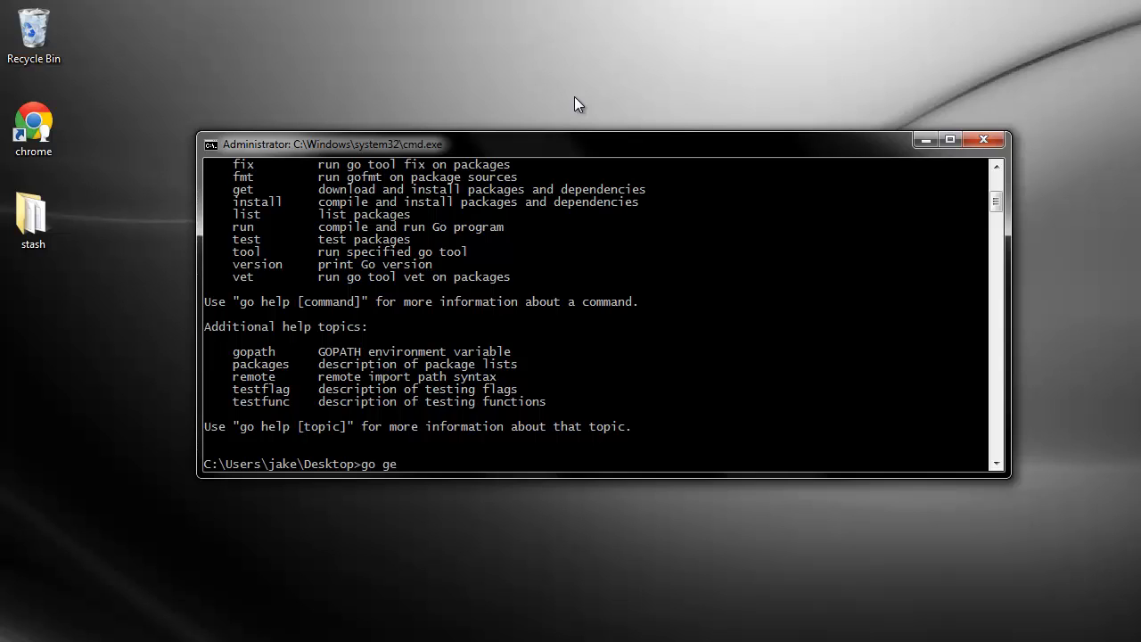
text(t github)
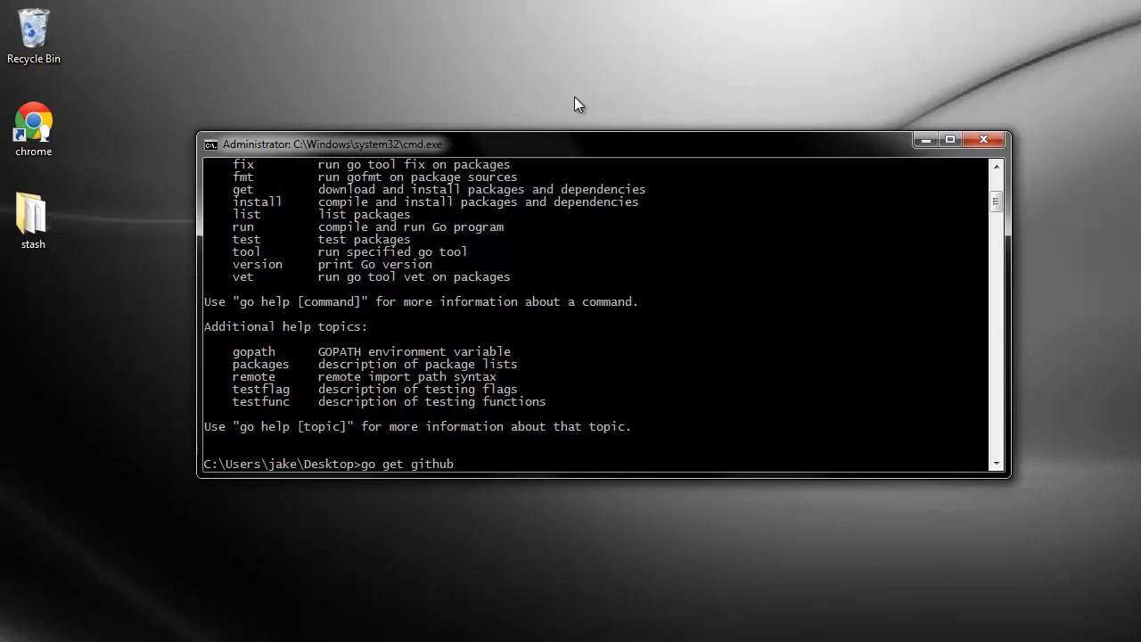
text(.com/jakecoffm)
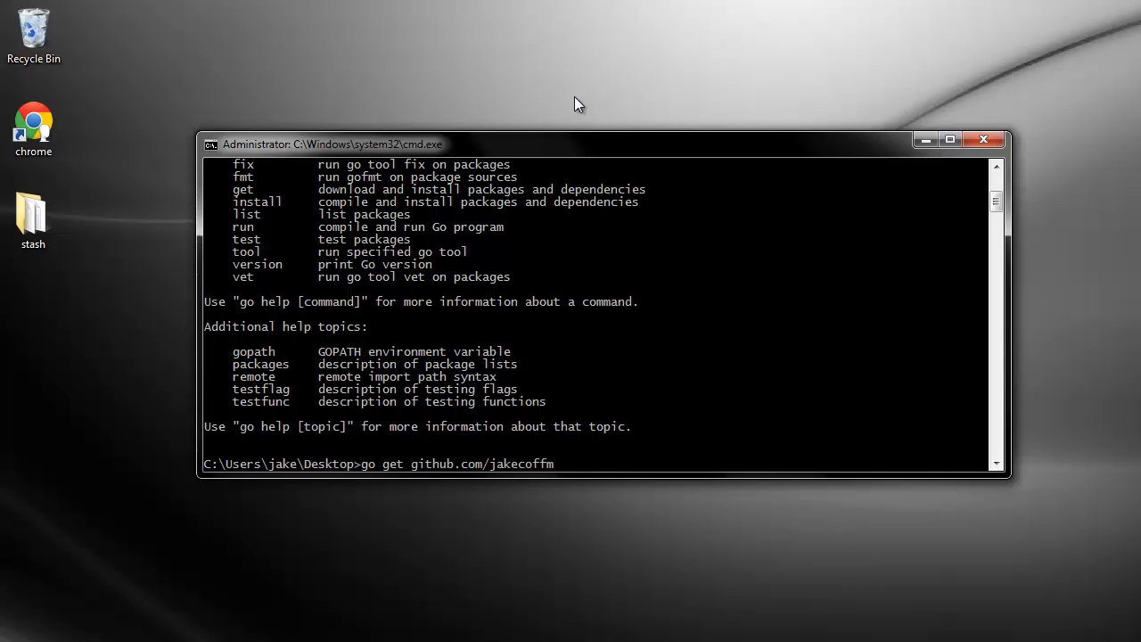
text(an/golang-webapp)
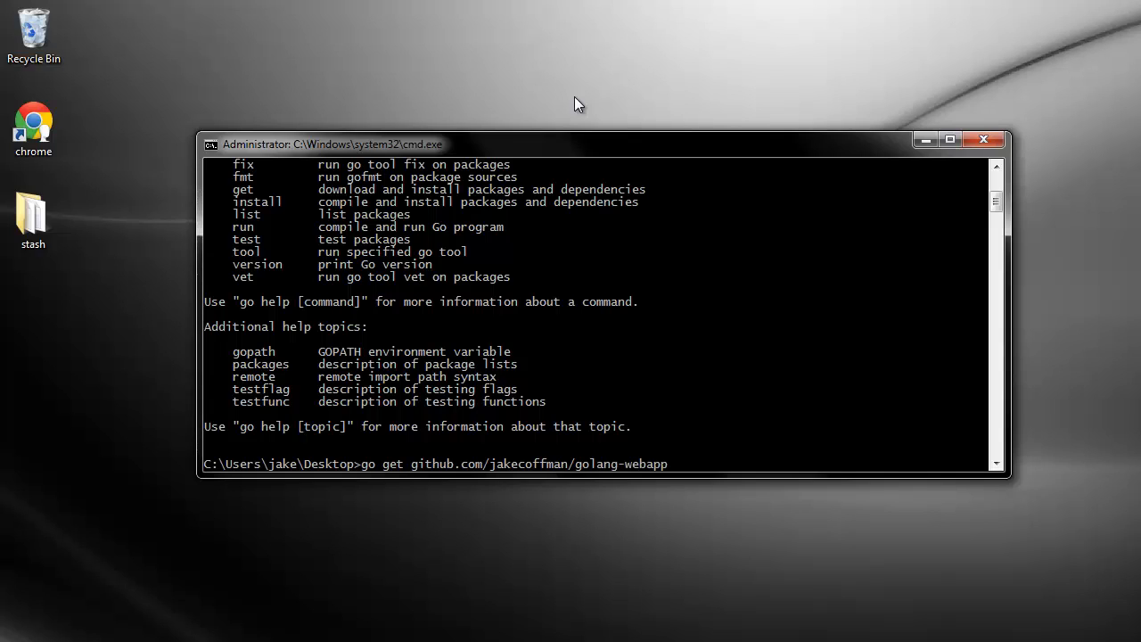
text(-tutorial)
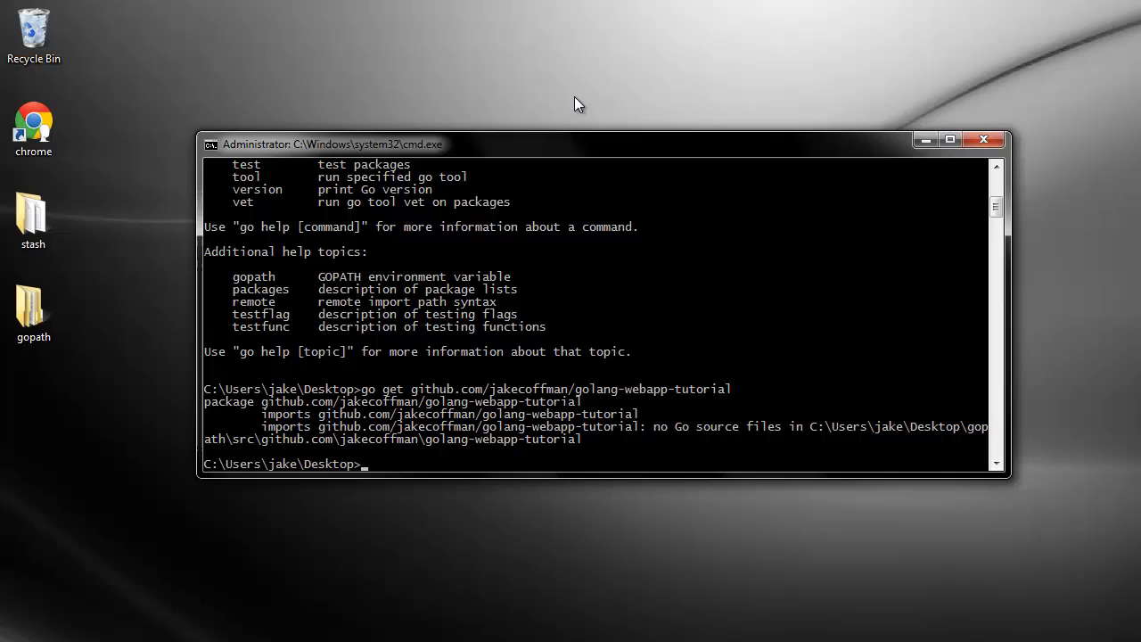
mouse_move(513, 454)
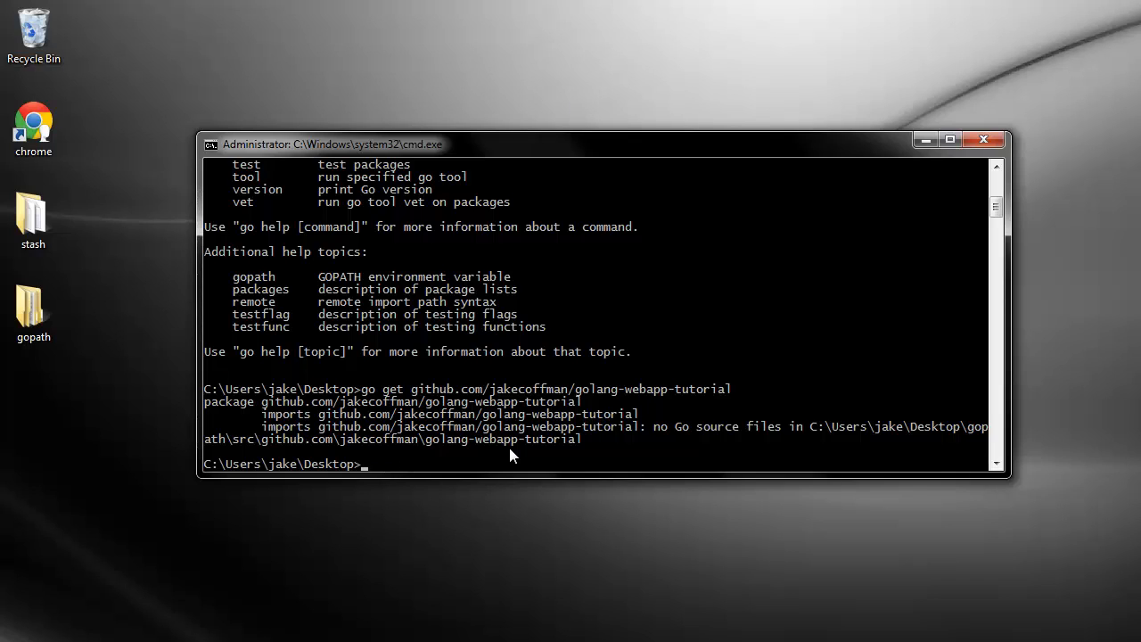
mouse_move(626, 448)
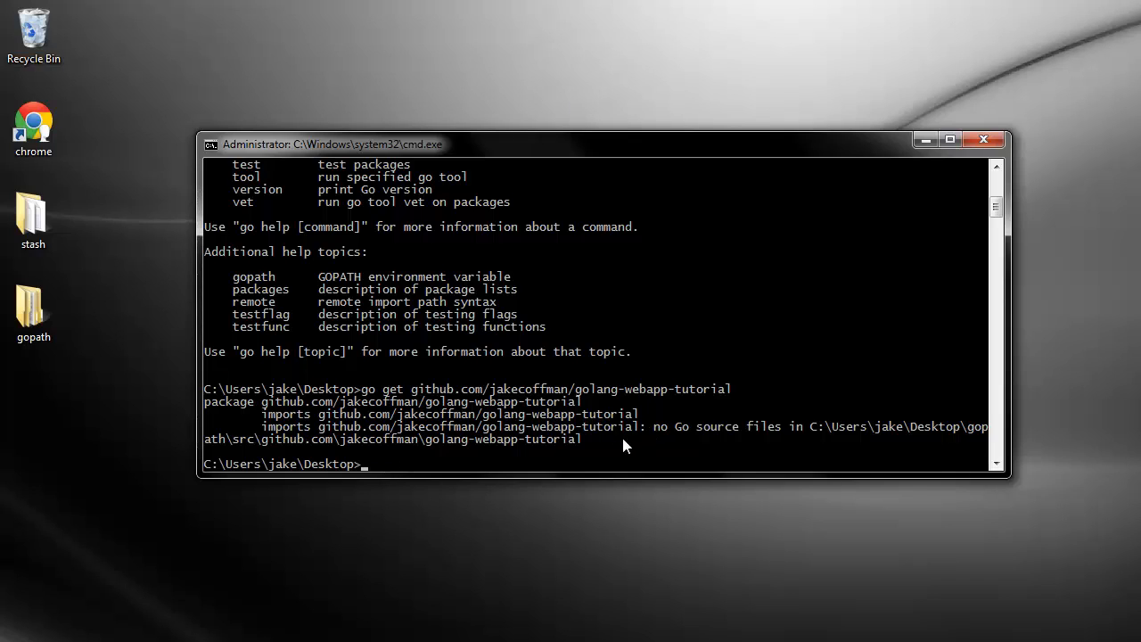
mouse_move(346, 342)
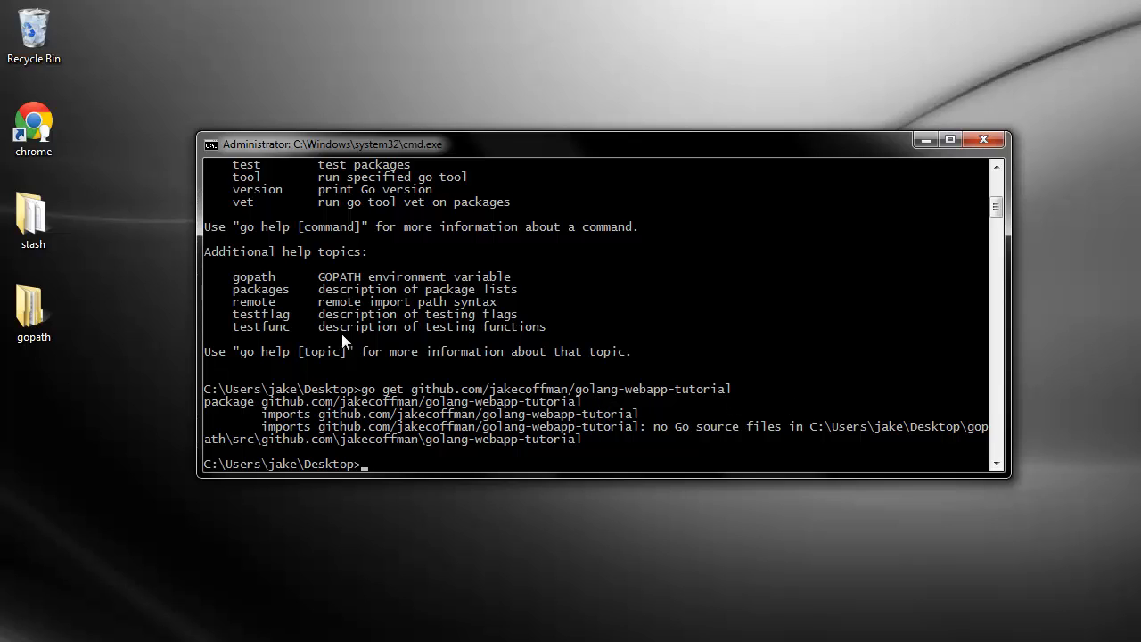
mouse_move(616, 402)
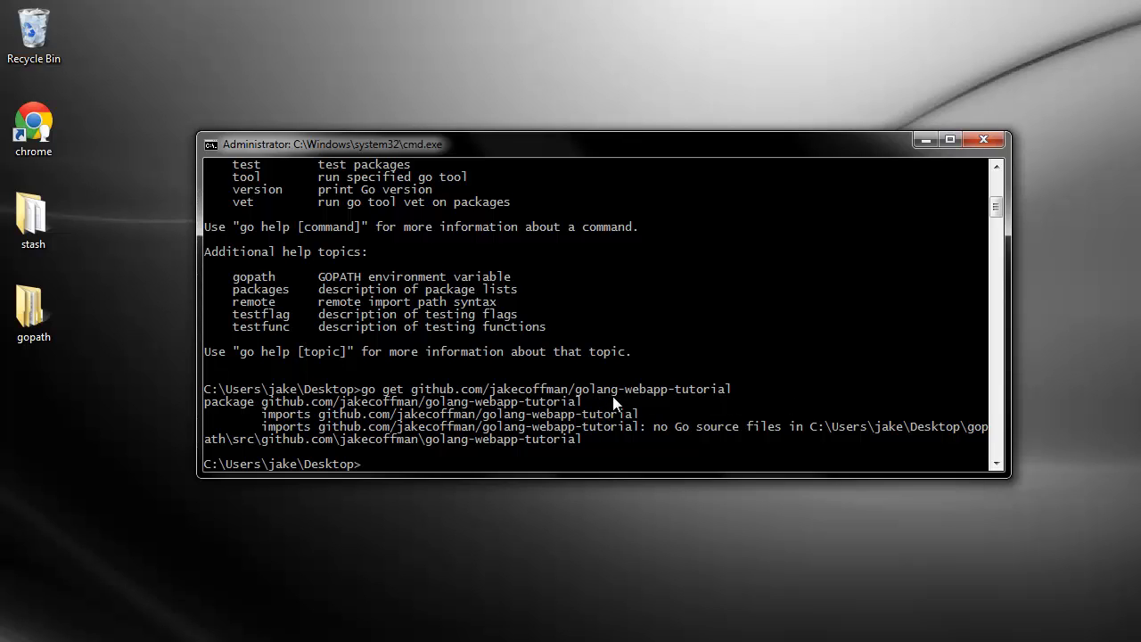
click(34, 307)
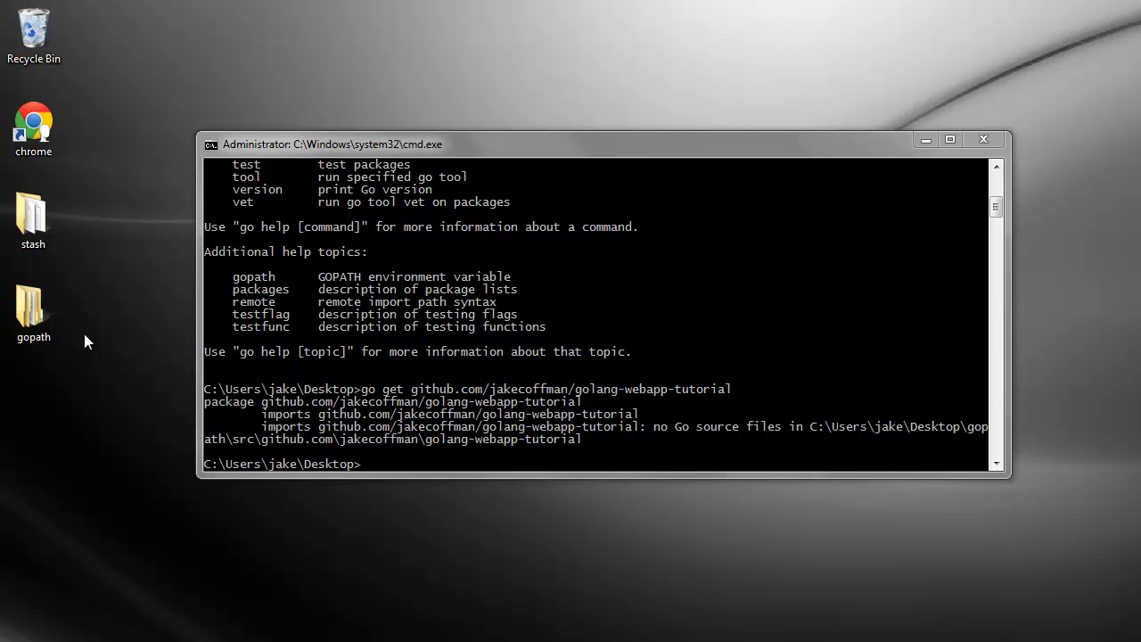
Step: Open gopath, then src, then the golang-webapp-tutorial folder in Explorer
double_click(33, 303)
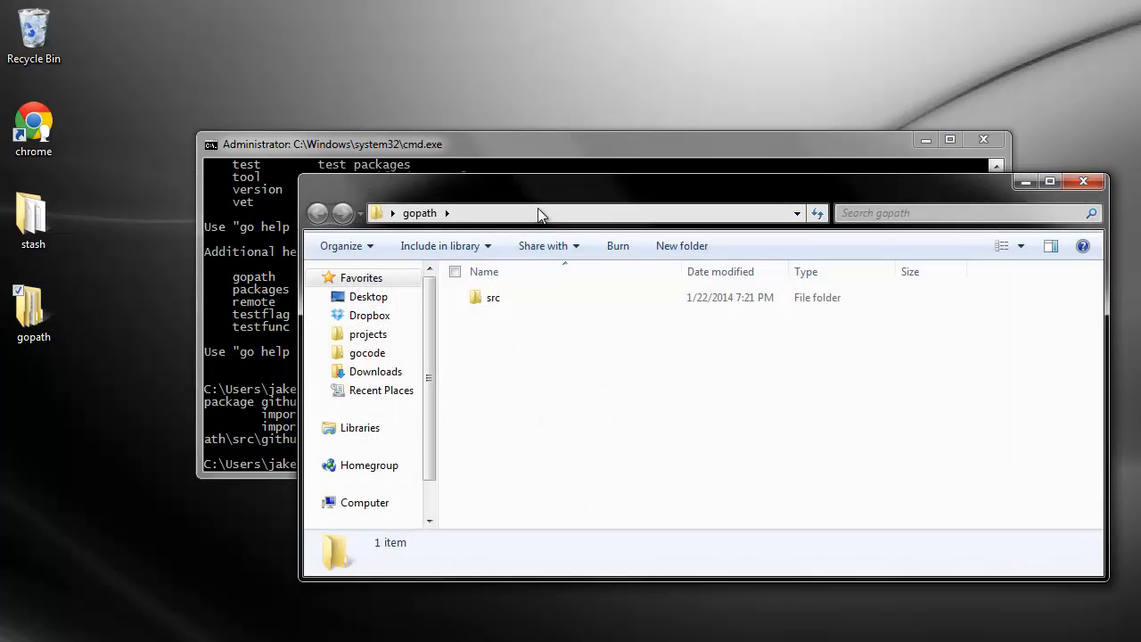
click(475, 319)
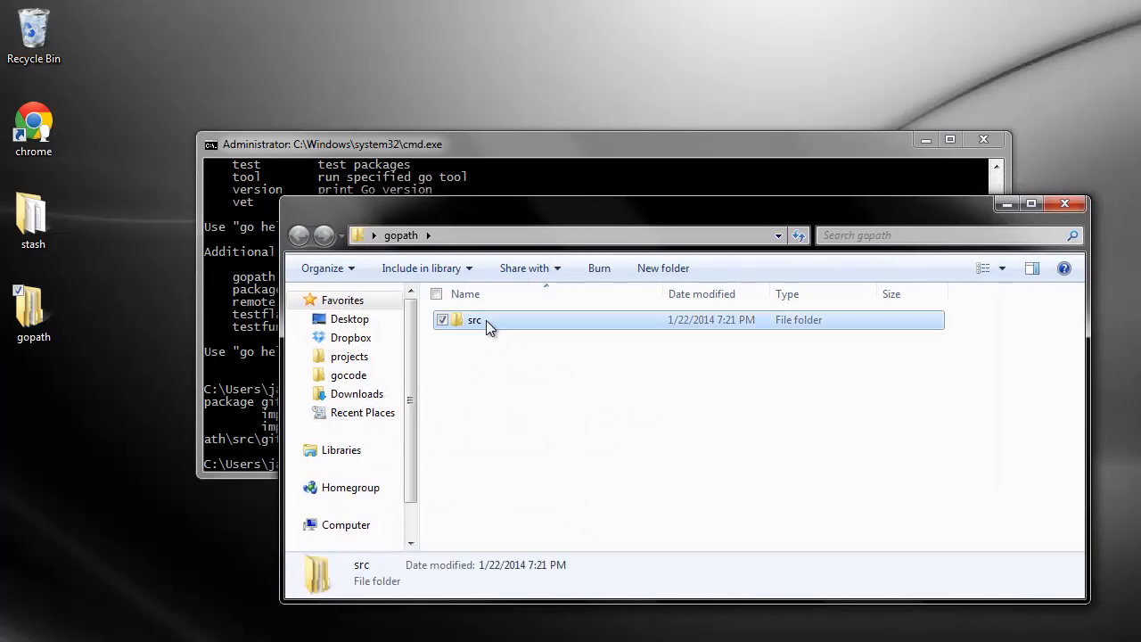
double_click(474, 319)
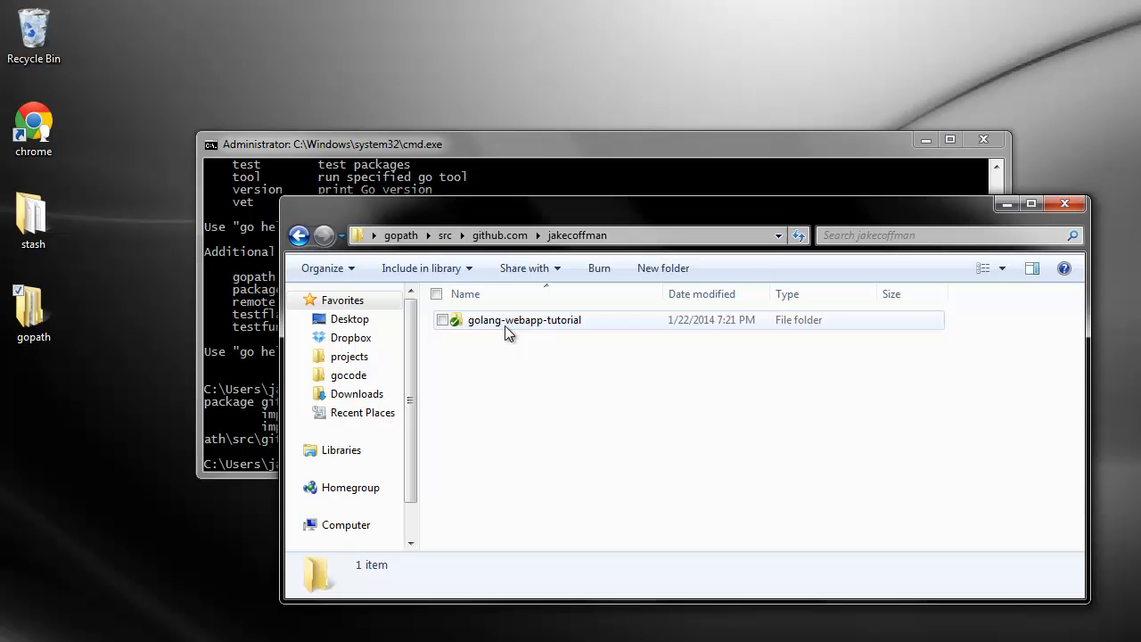
click(524, 319)
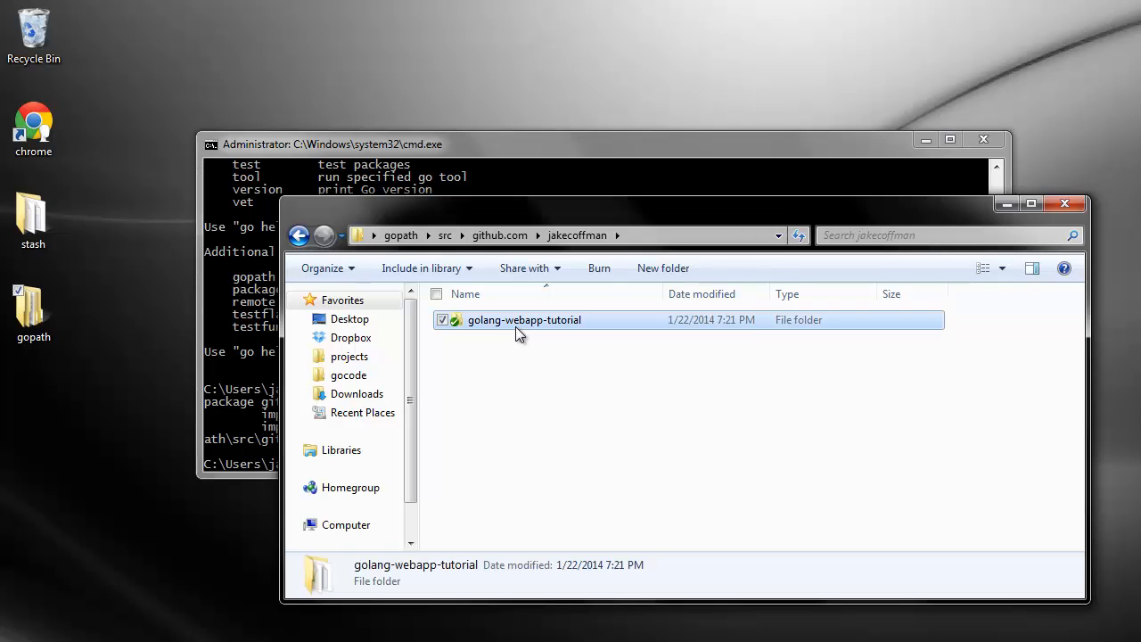
double_click(524, 319)
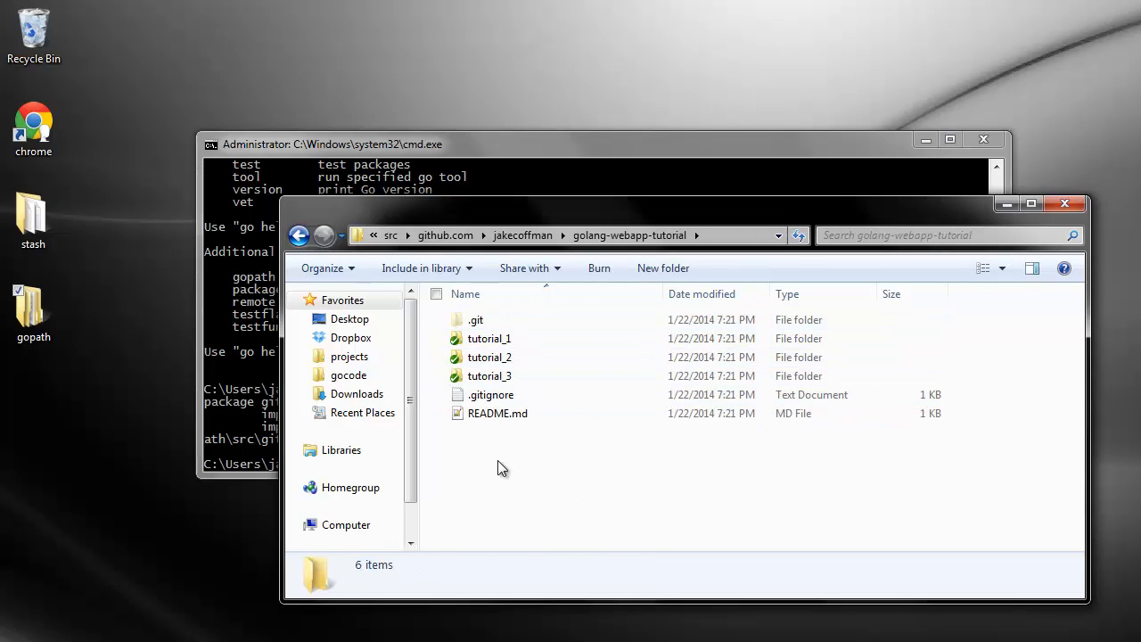
mouse_move(508, 465)
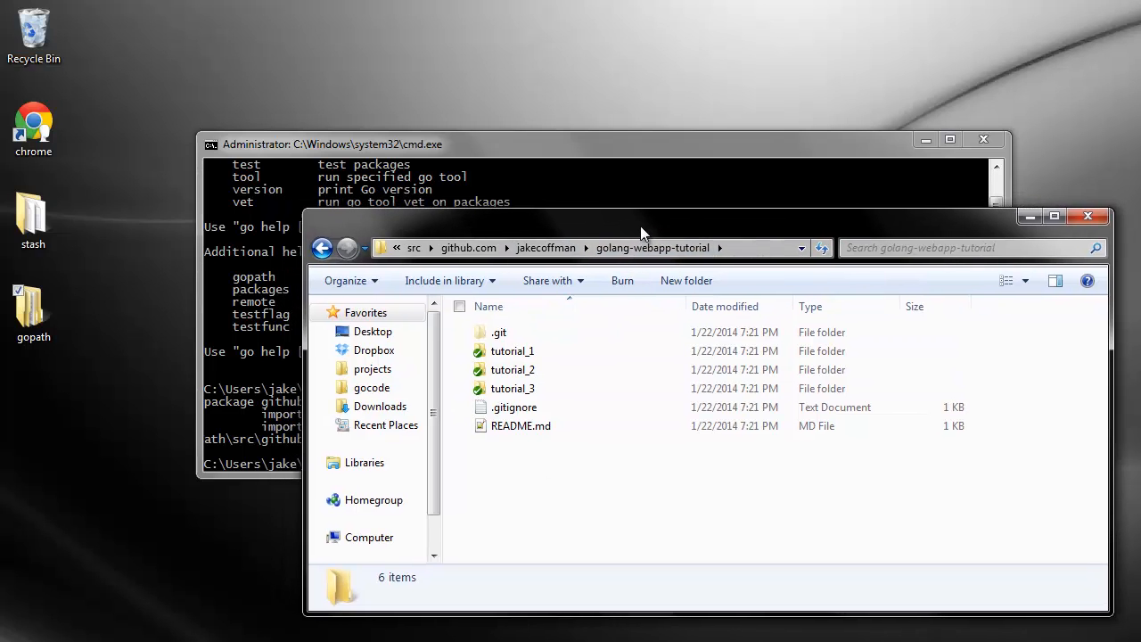
Step: Open tutorial_1, check that web holds test.html, and return to tutorial_1
click(520, 348)
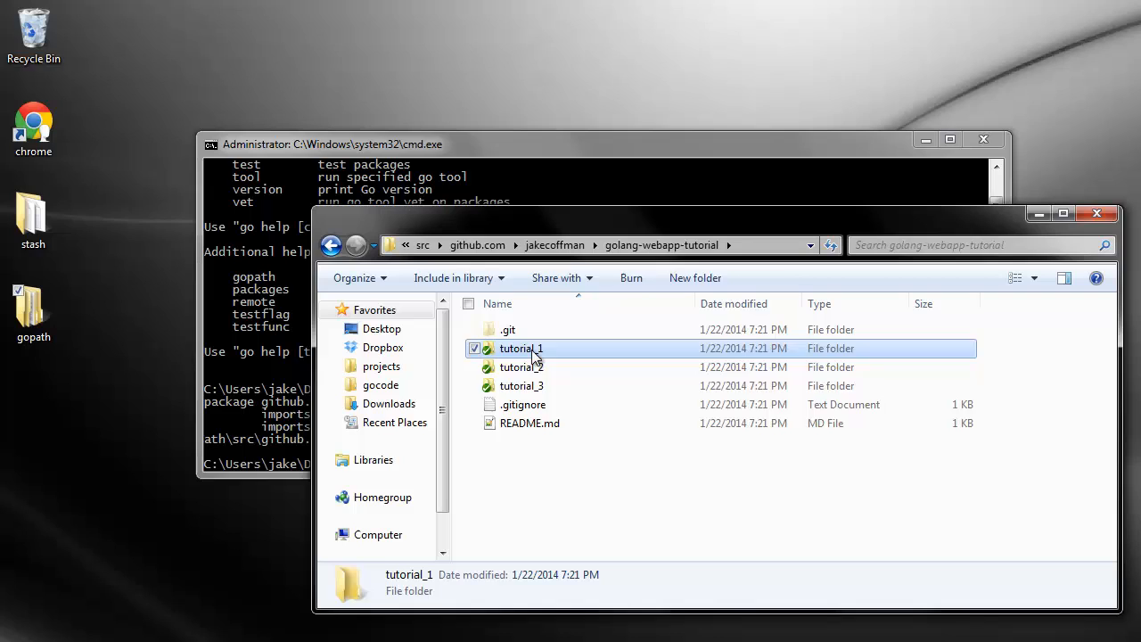
double_click(520, 347)
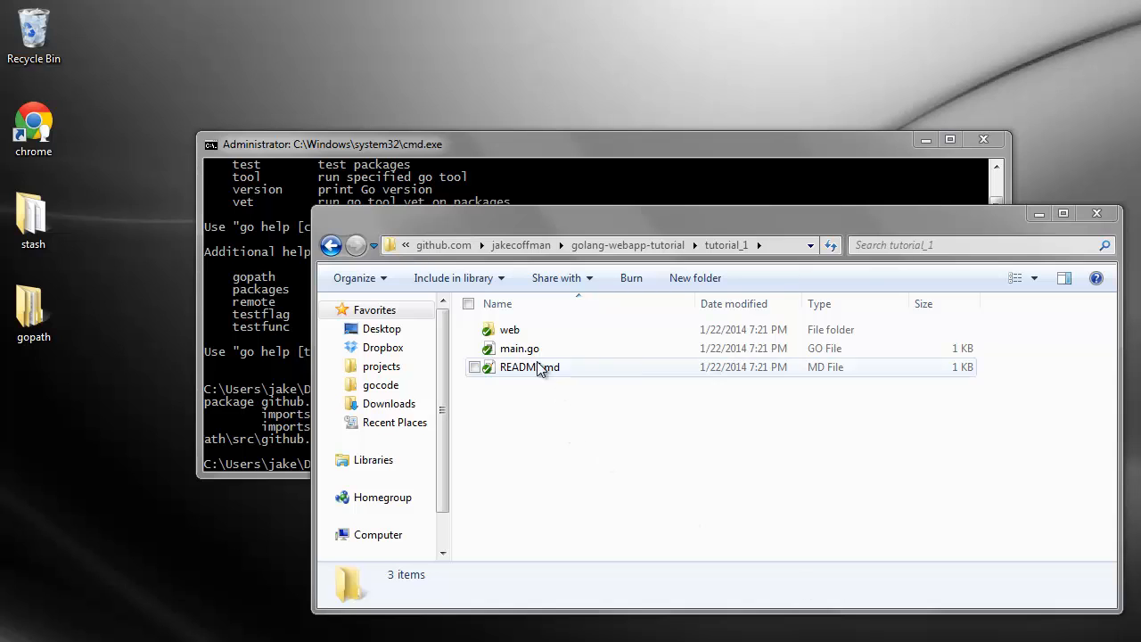
double_click(509, 329)
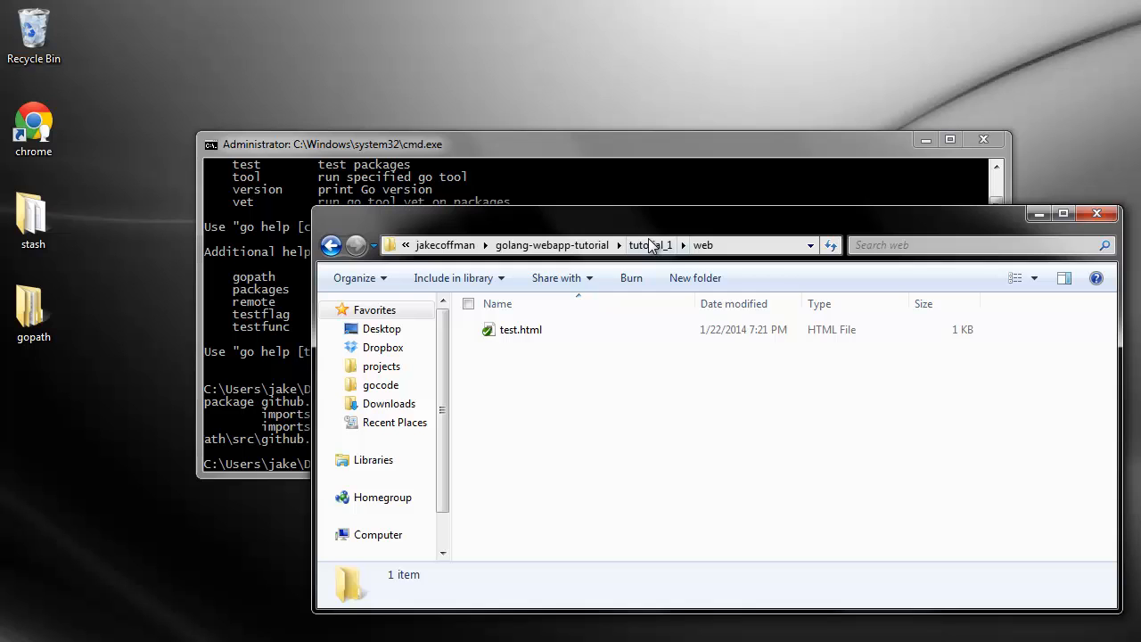
click(651, 245)
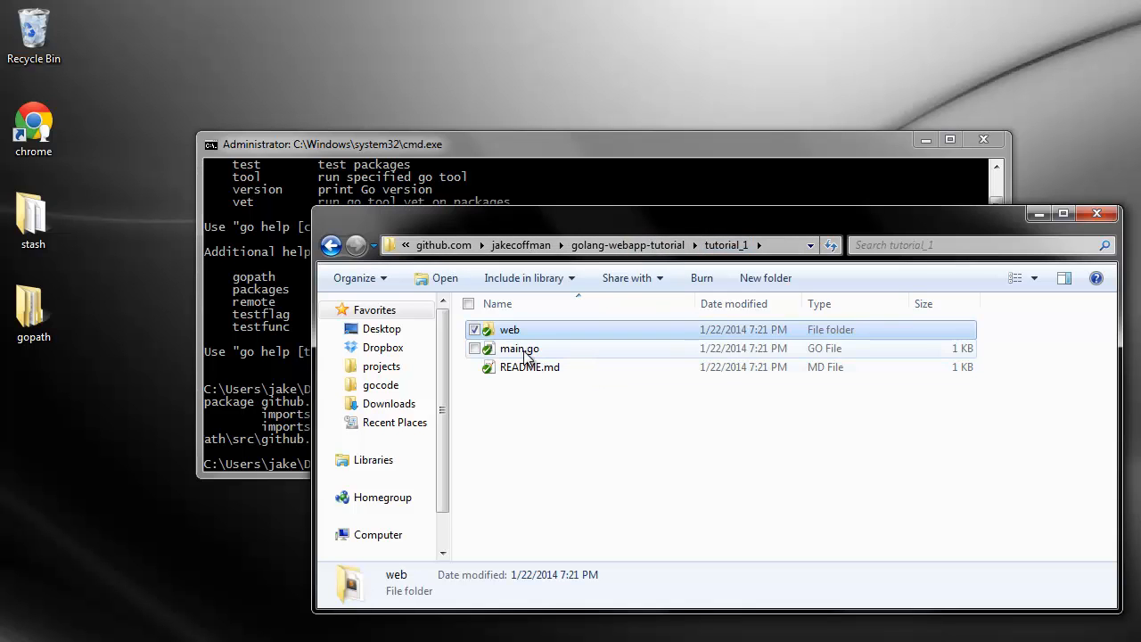
double_click(518, 348)
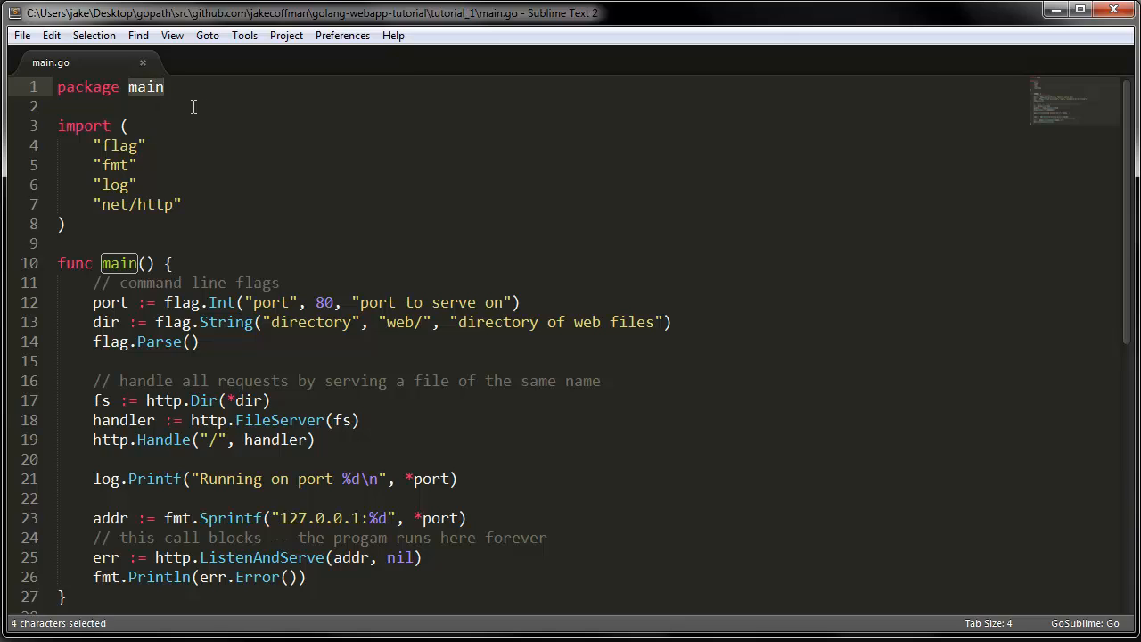
click(164, 86)
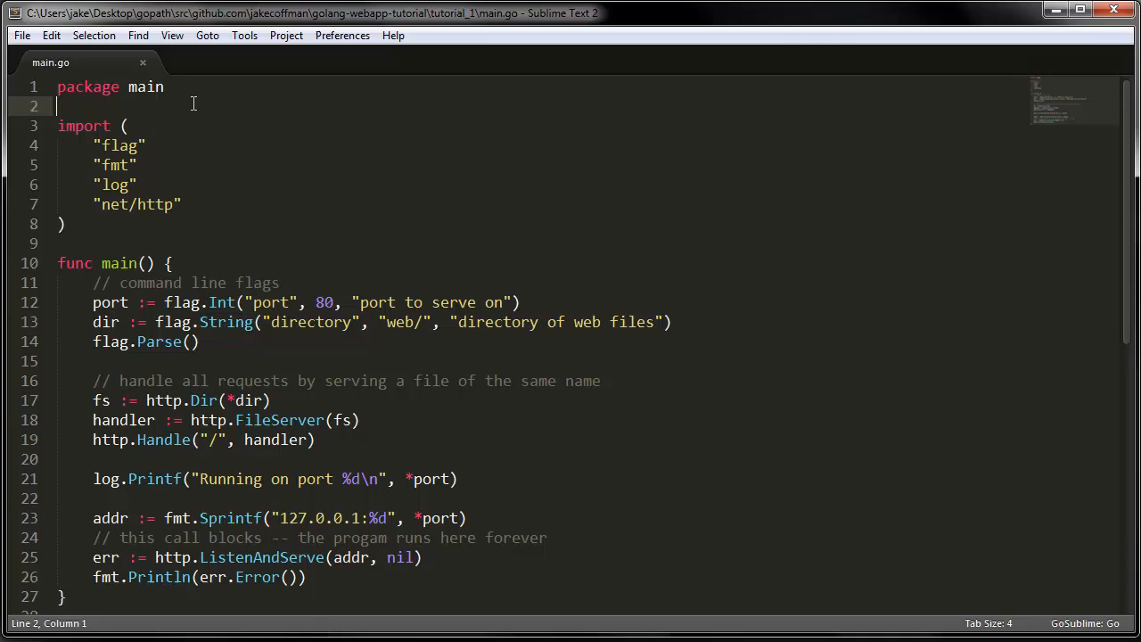
mouse_move(174, 113)
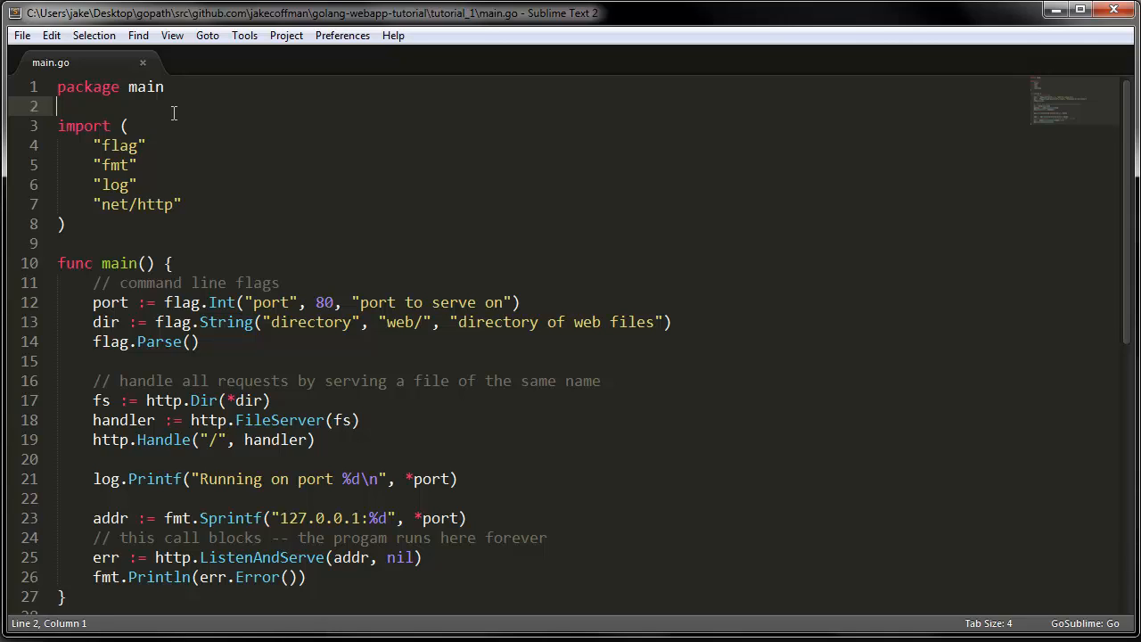
click(159, 126)
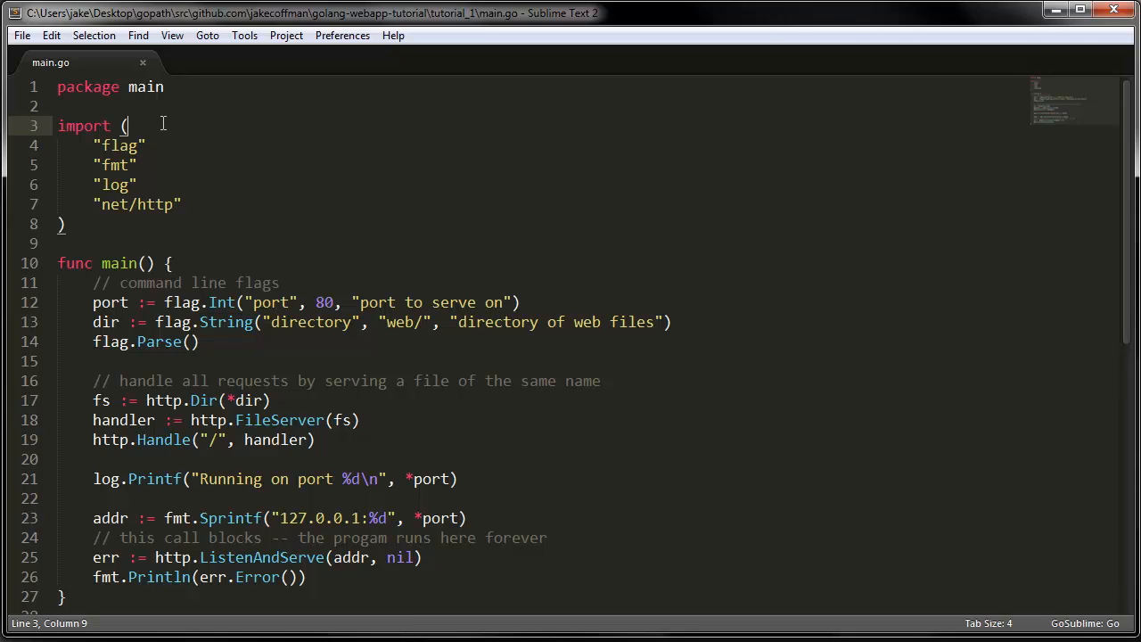
mouse_move(232, 191)
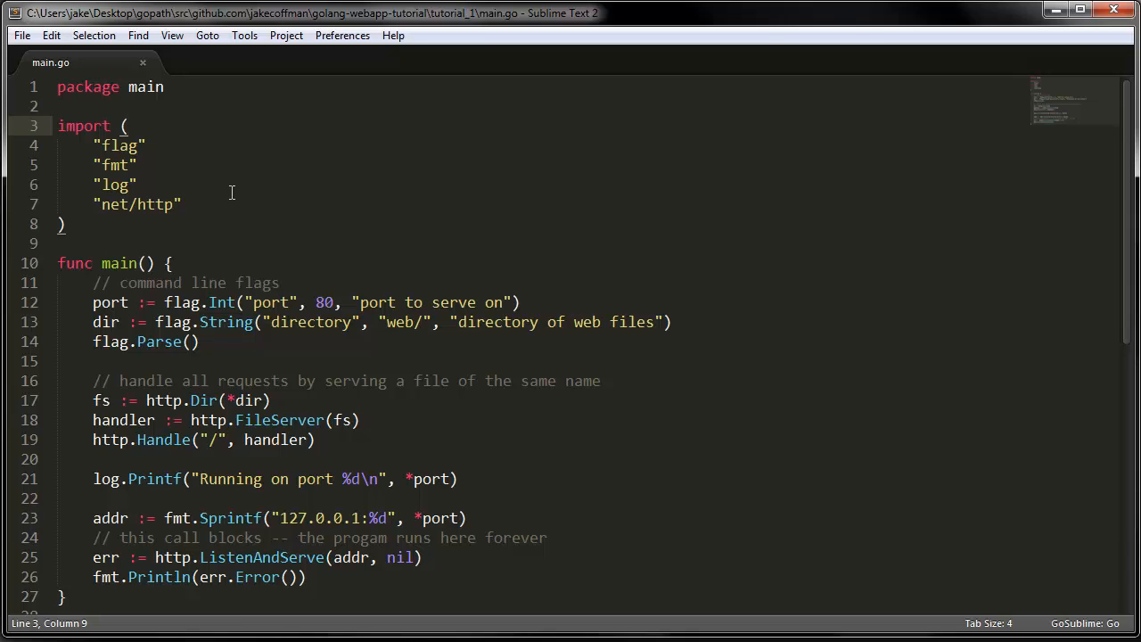
click(169, 263)
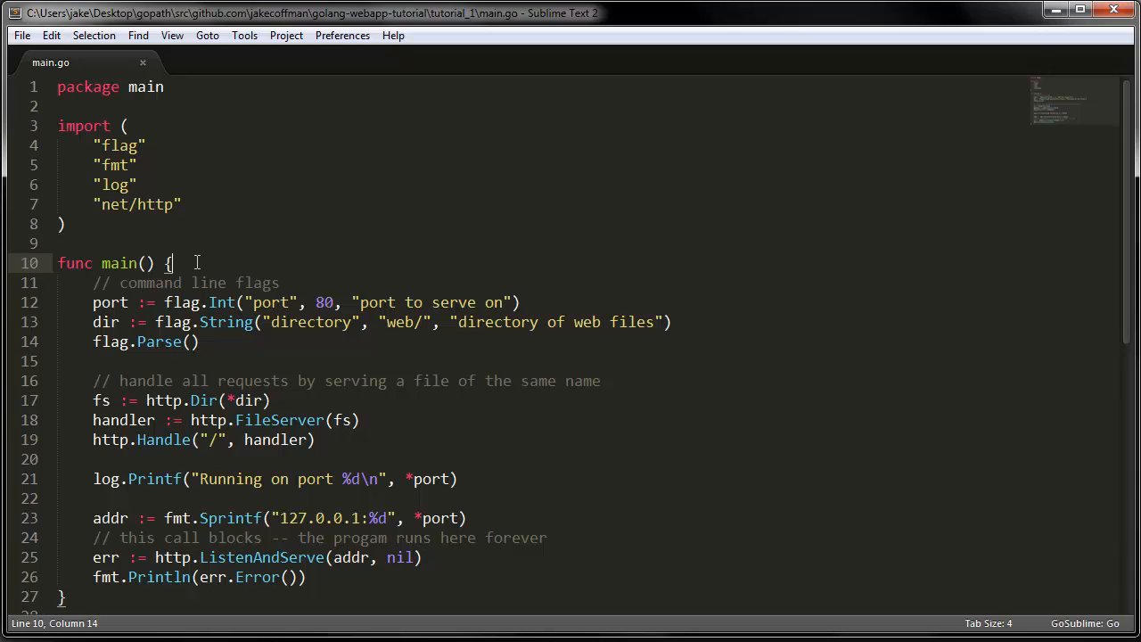
scroll(down, 3)
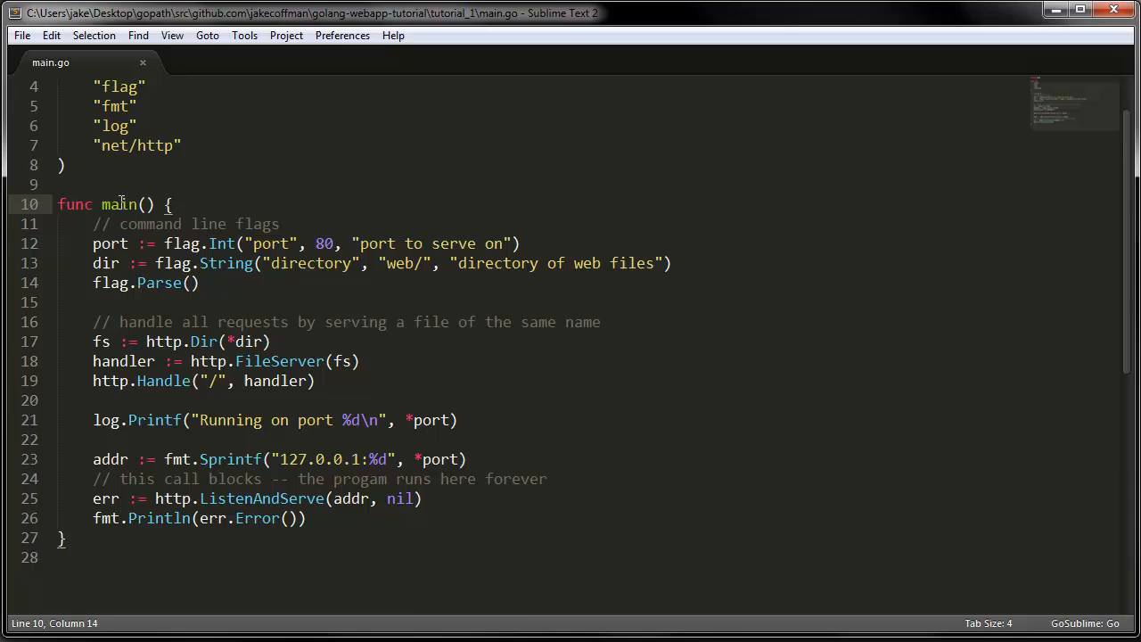
double_click(119, 204)
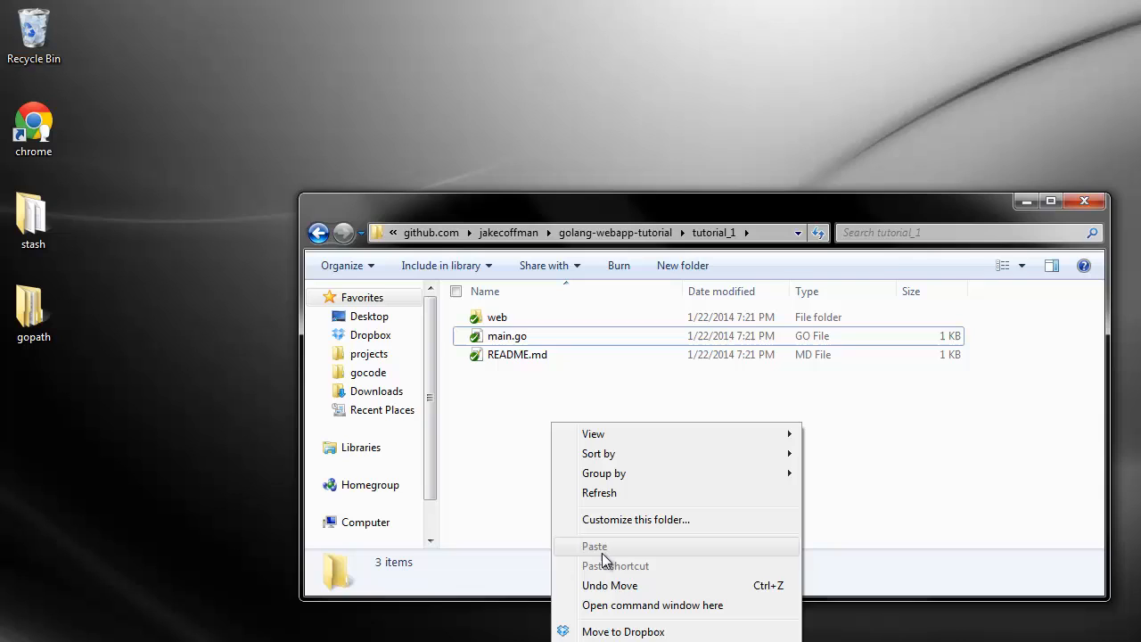
click(652, 606)
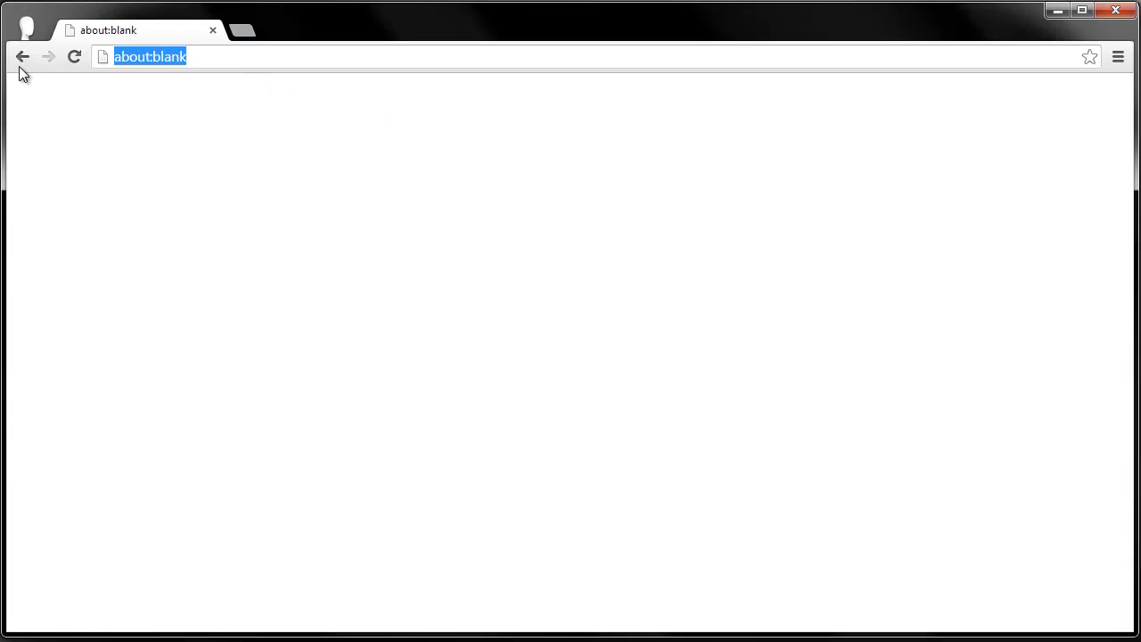
Step: Load localhost in Chrome and open test.html from the directory listing
text(localhost)
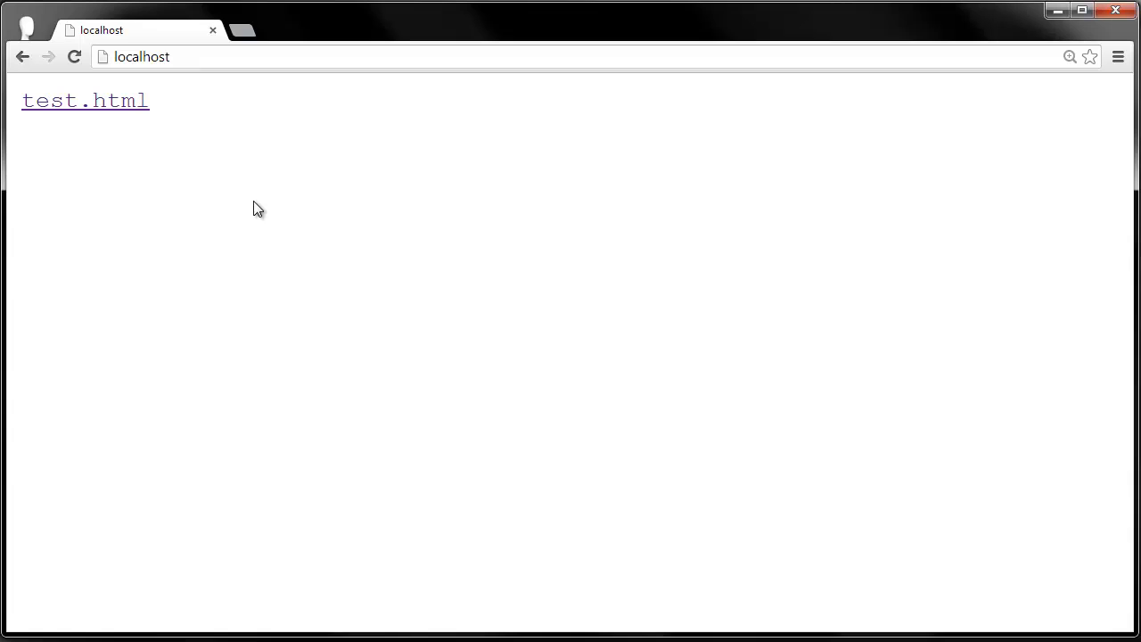
mouse_move(90, 125)
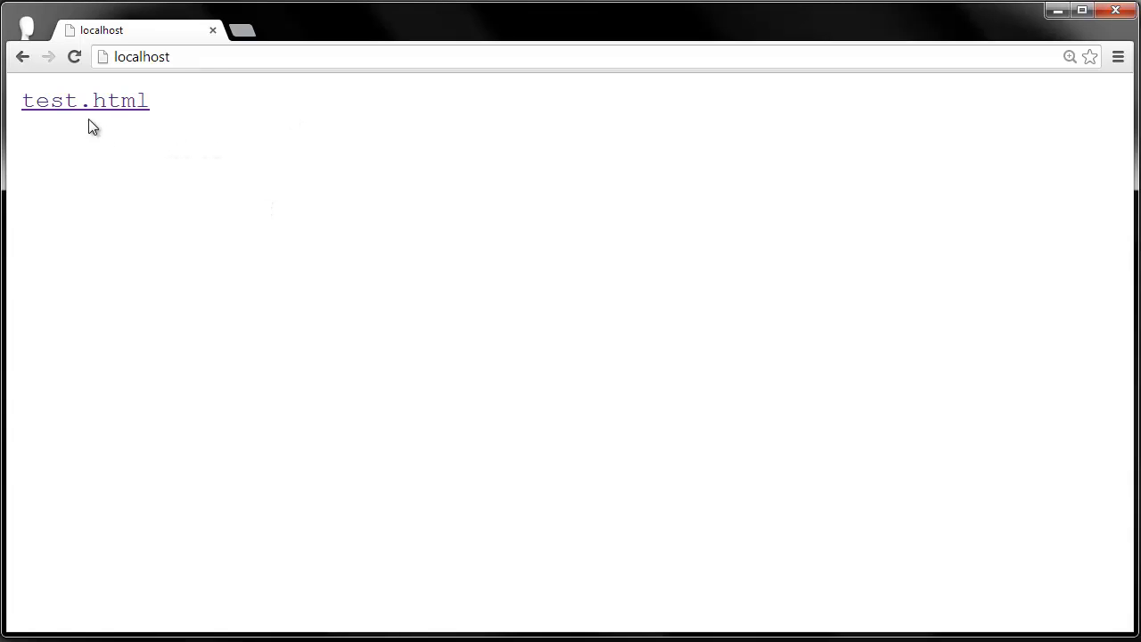
mouse_move(98, 116)
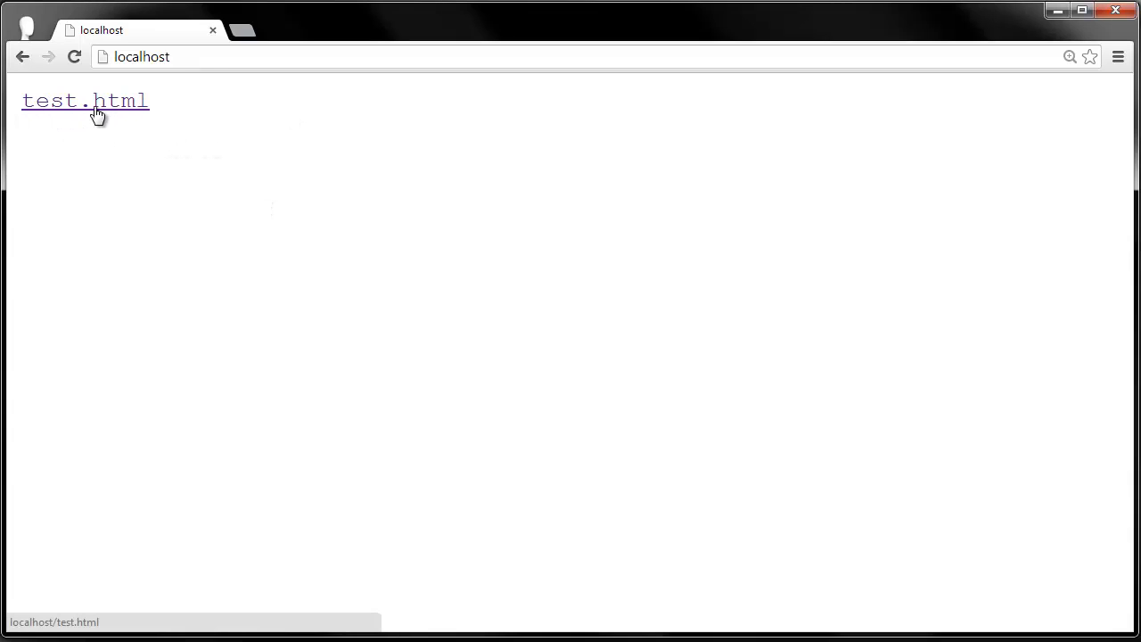
mouse_move(118, 107)
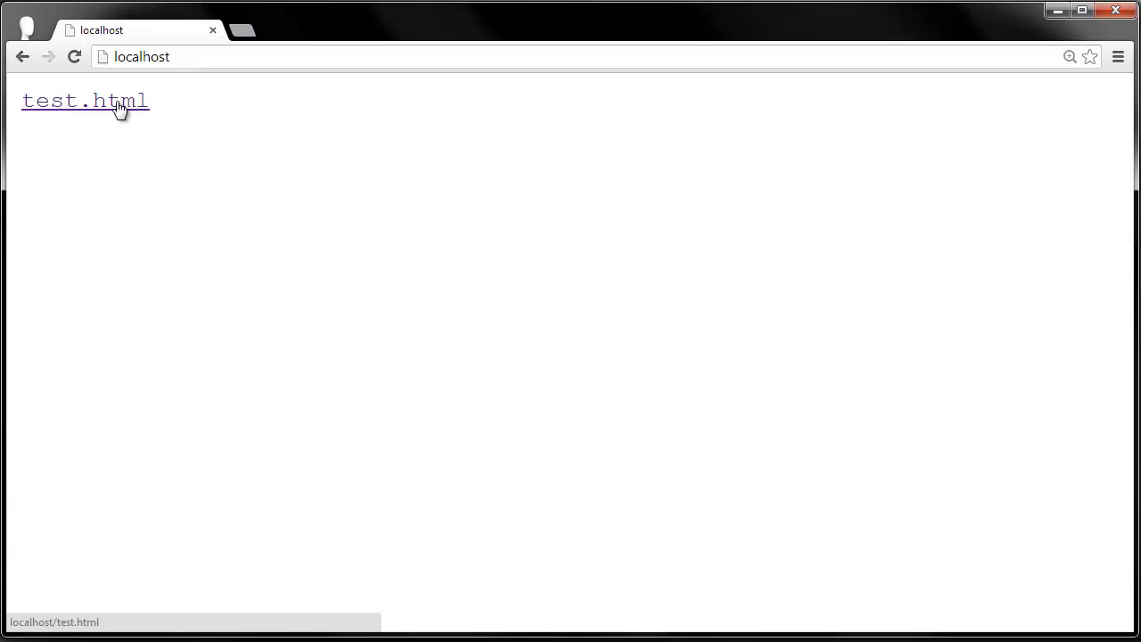
click(89, 101)
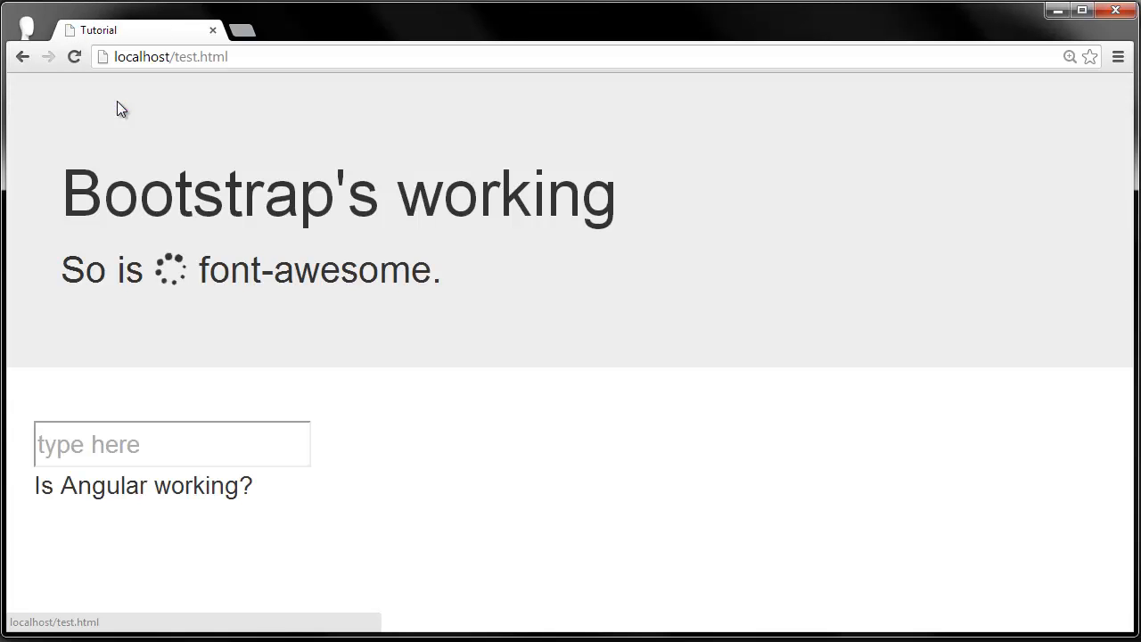
mouse_move(727, 256)
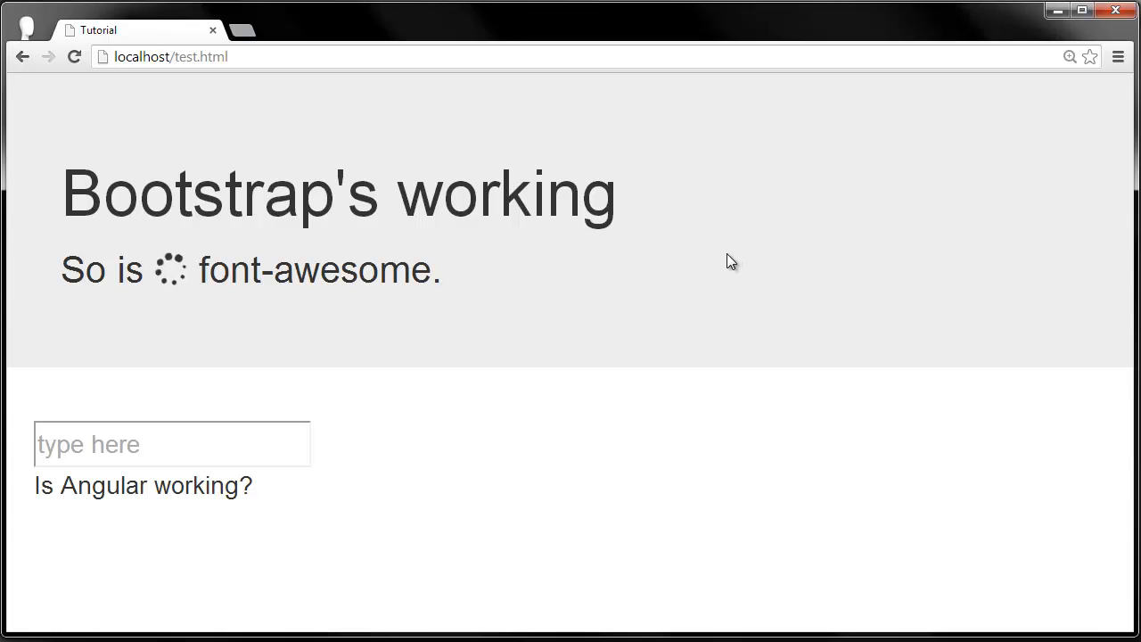
mouse_move(362, 181)
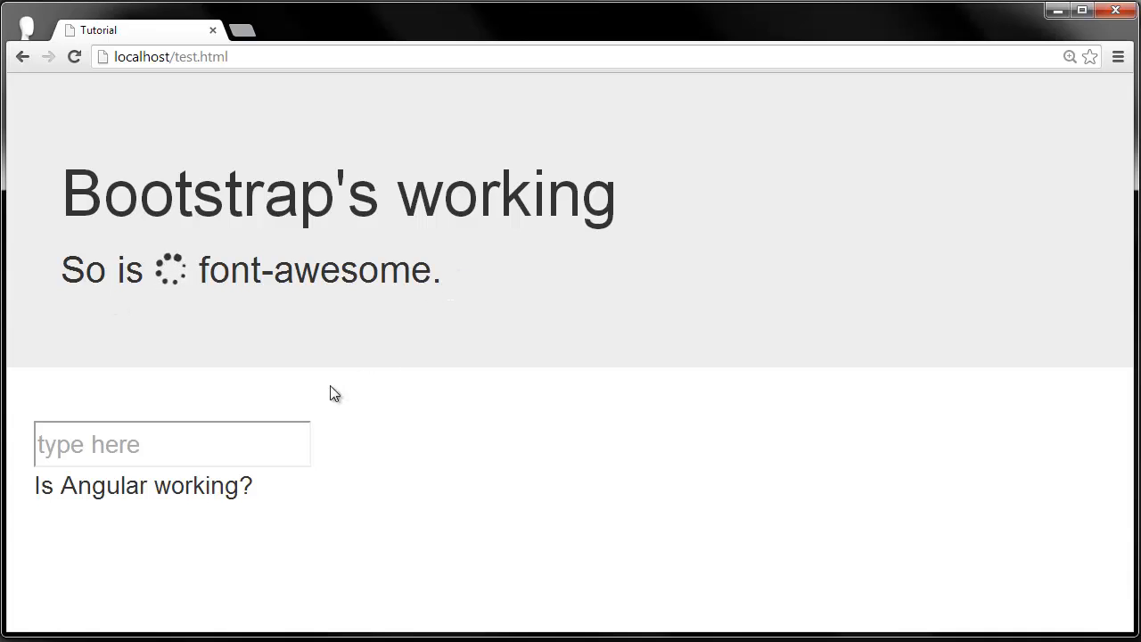
text(yes)
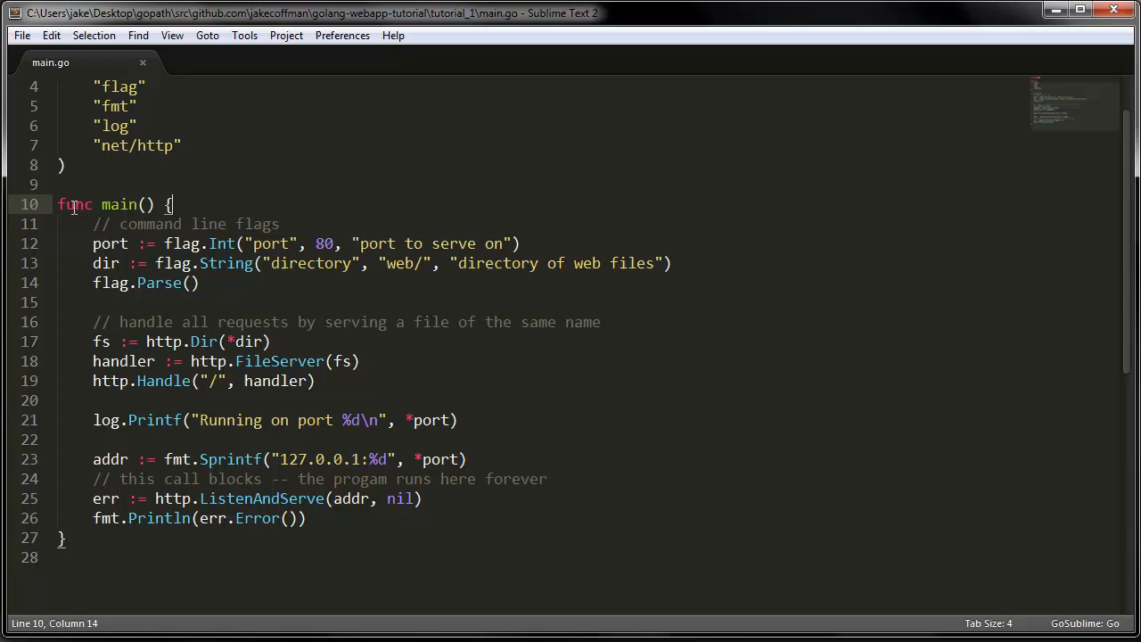
mouse_move(261, 224)
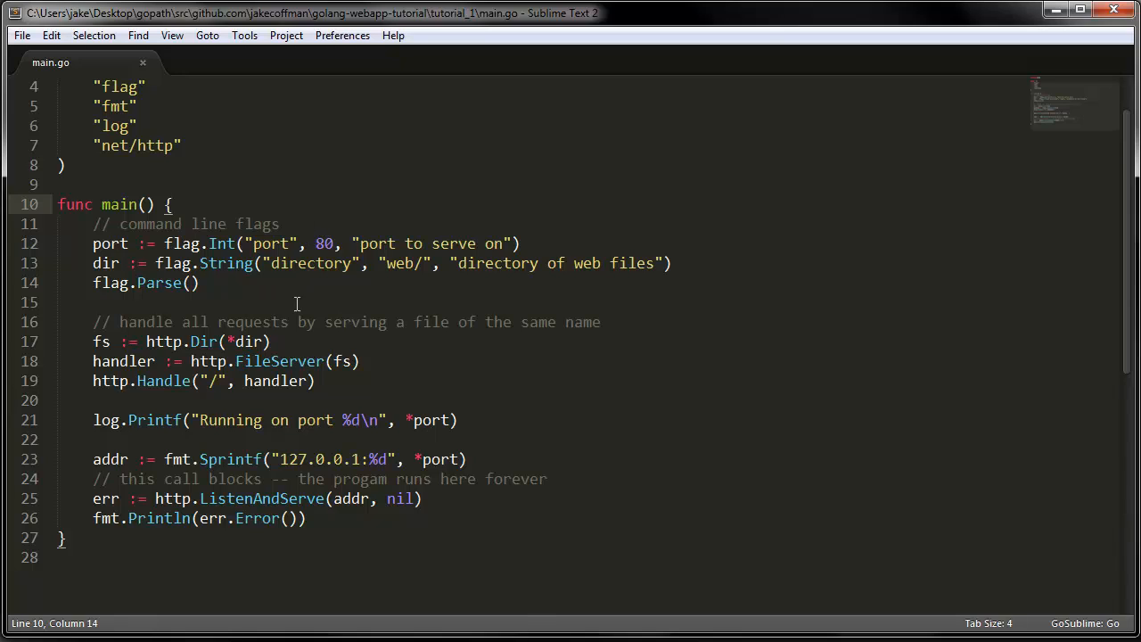
double_click(323, 243)
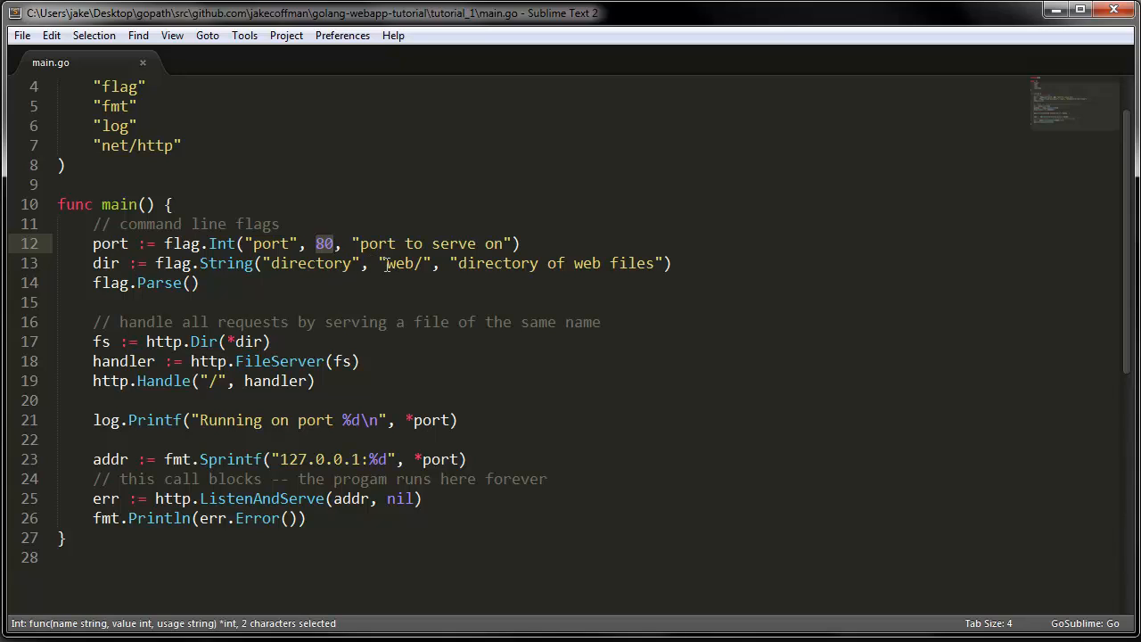
double_click(398, 263)
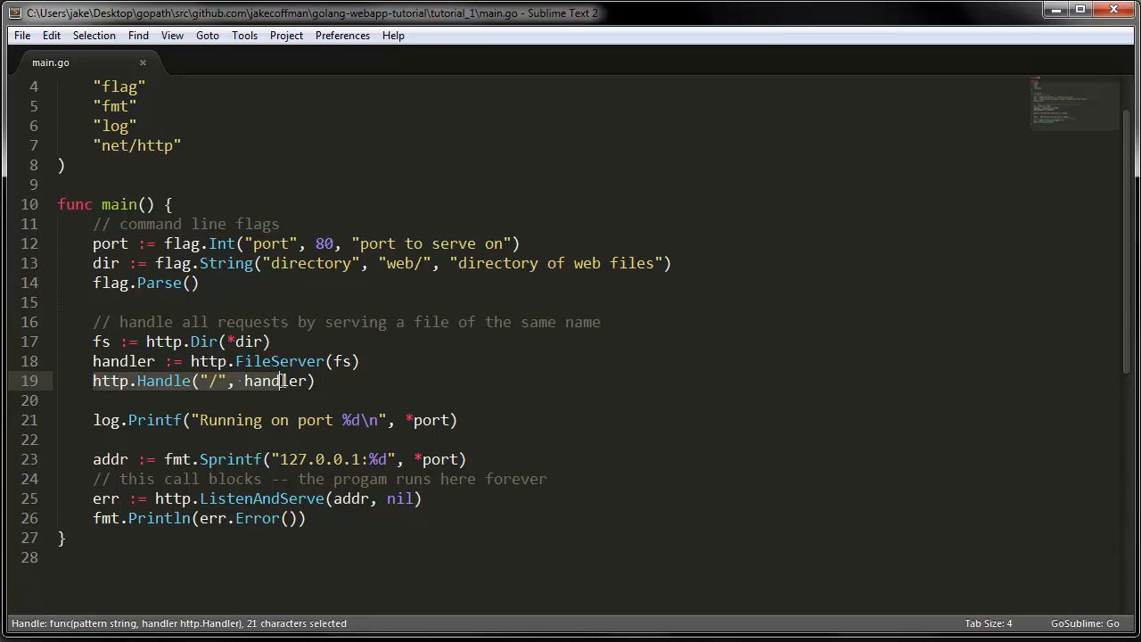
click(316, 380)
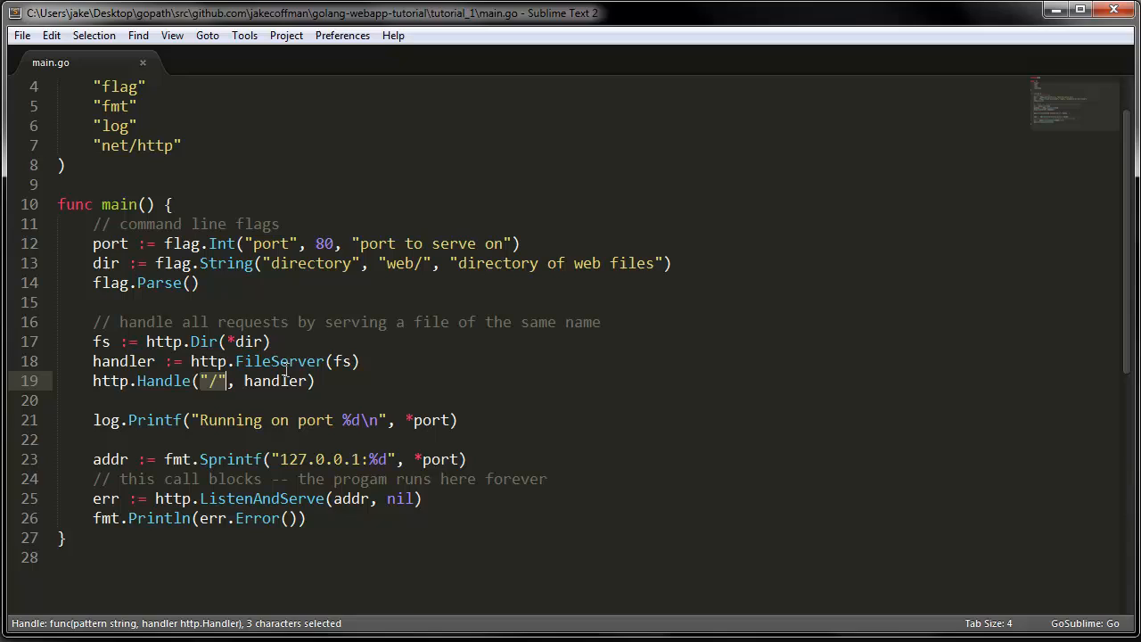
double_click(279, 361)
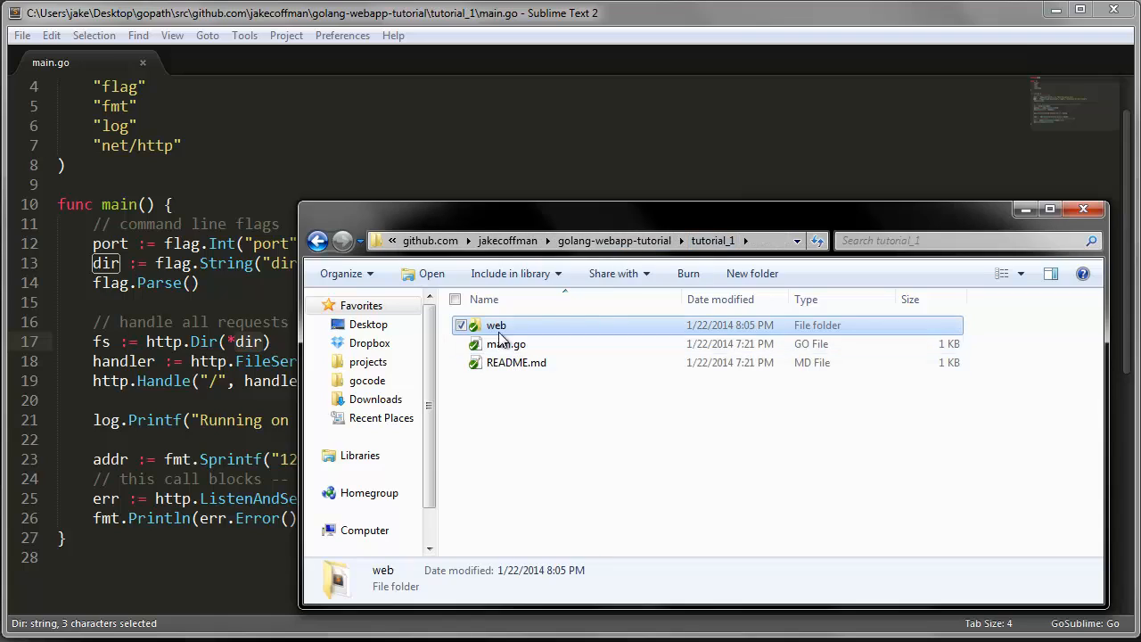
Step: Open tutorial_1's web folder to reveal test.html
double_click(496, 325)
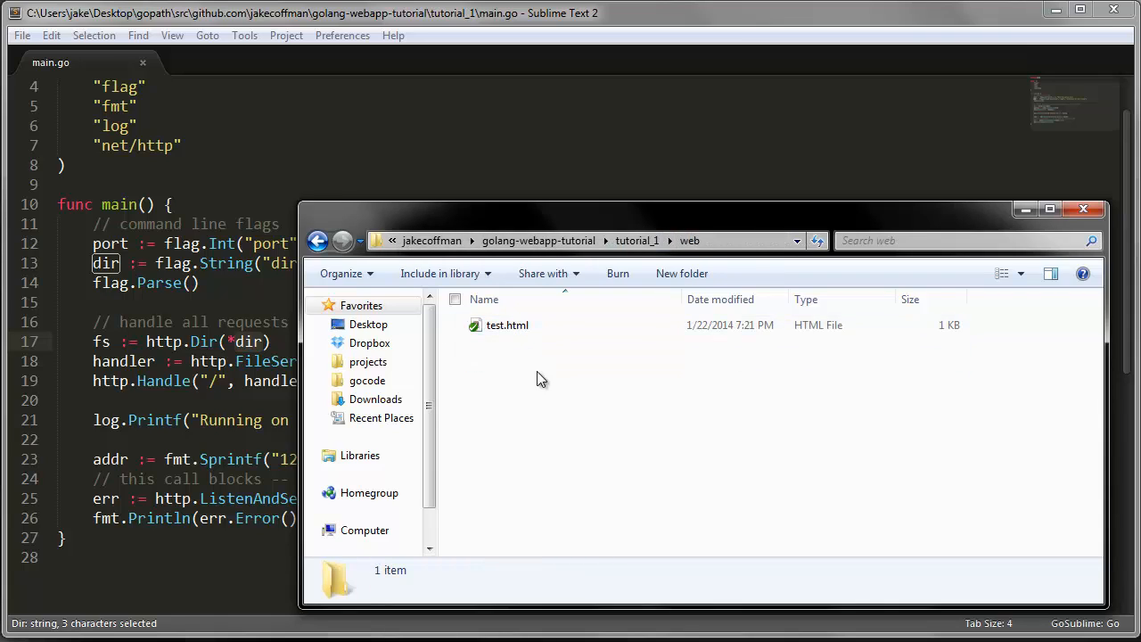
mouse_move(537, 353)
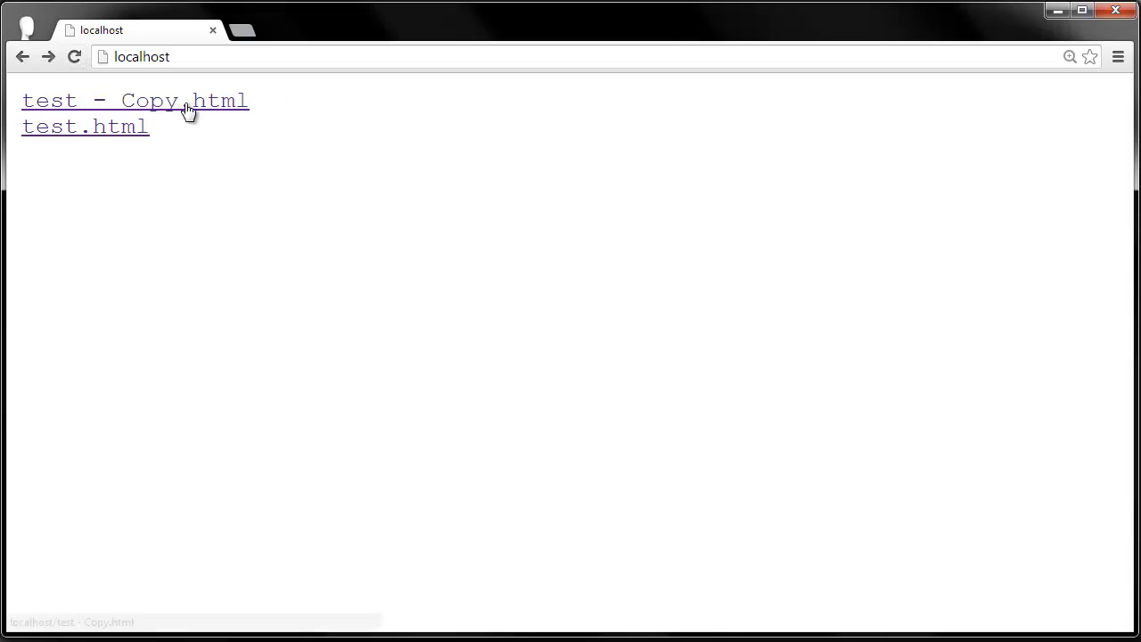
mouse_move(541, 200)
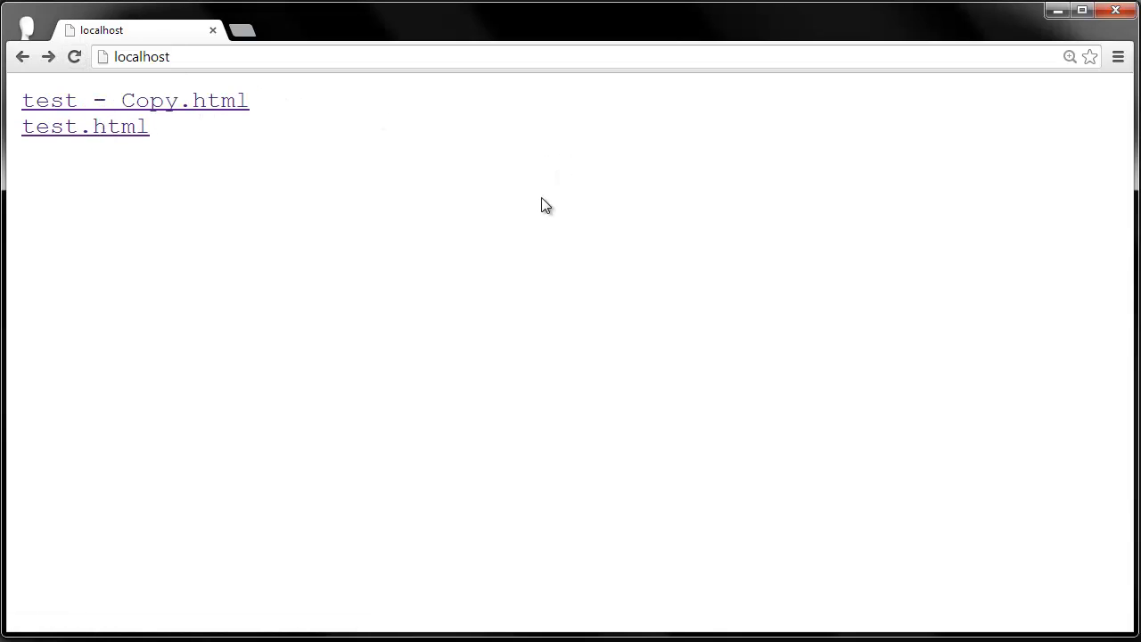
mouse_move(1050, 33)
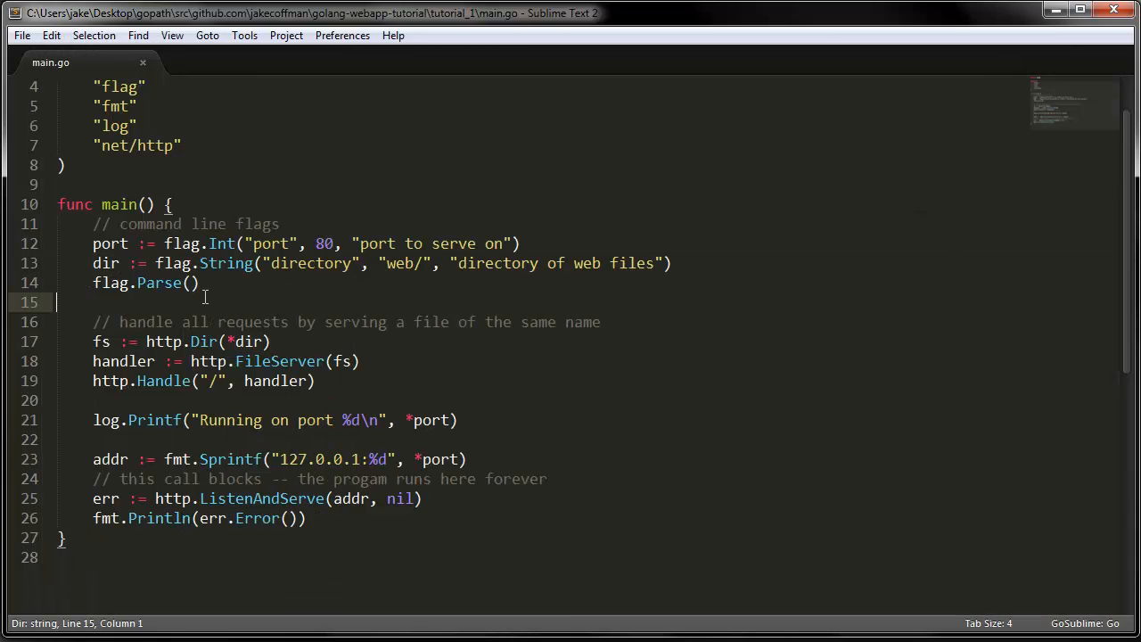
scroll(down, 3)
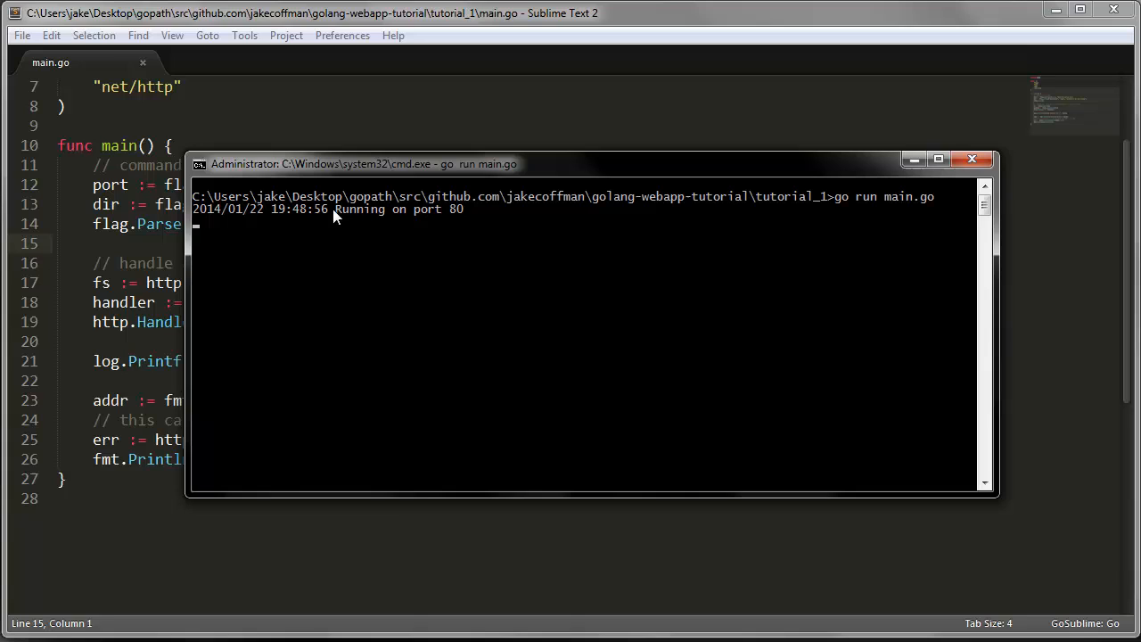
mouse_move(299, 234)
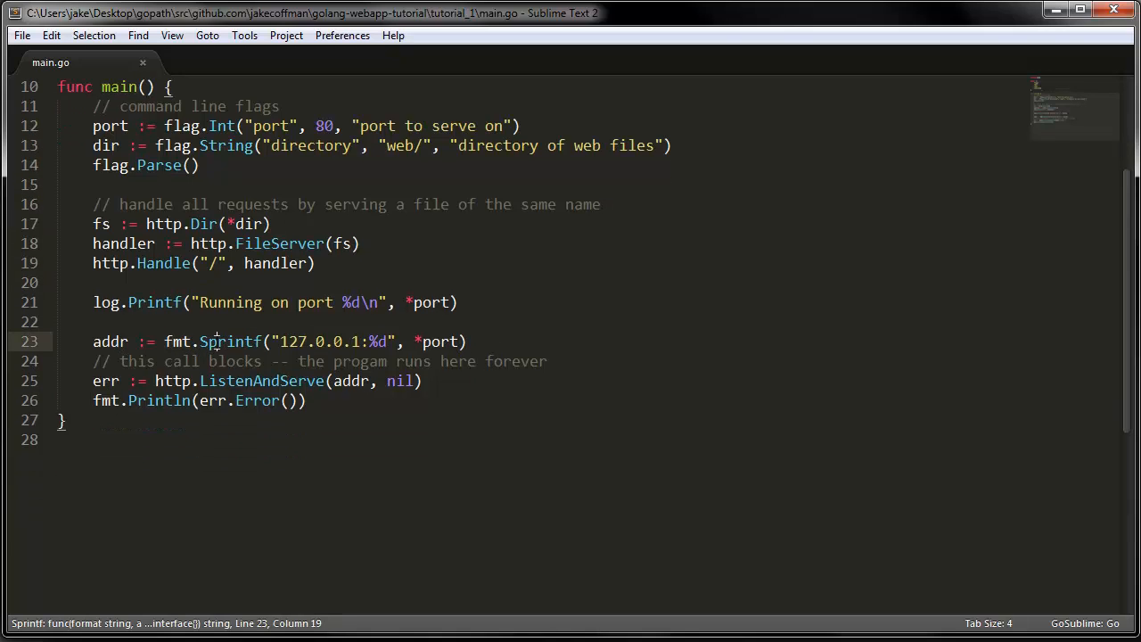
double_click(230, 342)
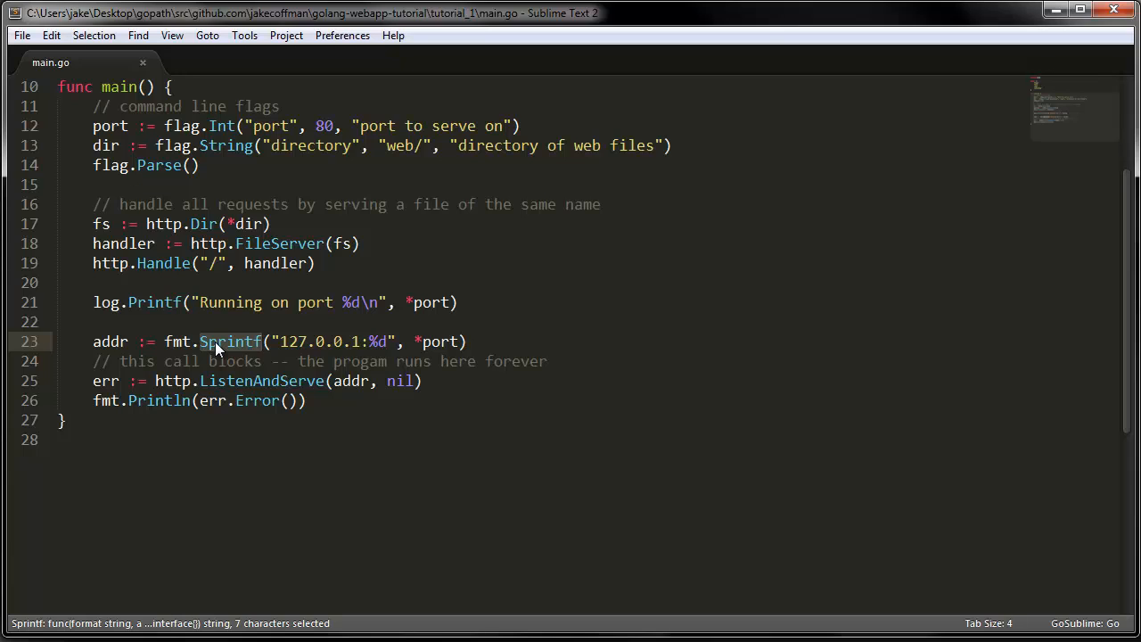
click(110, 341)
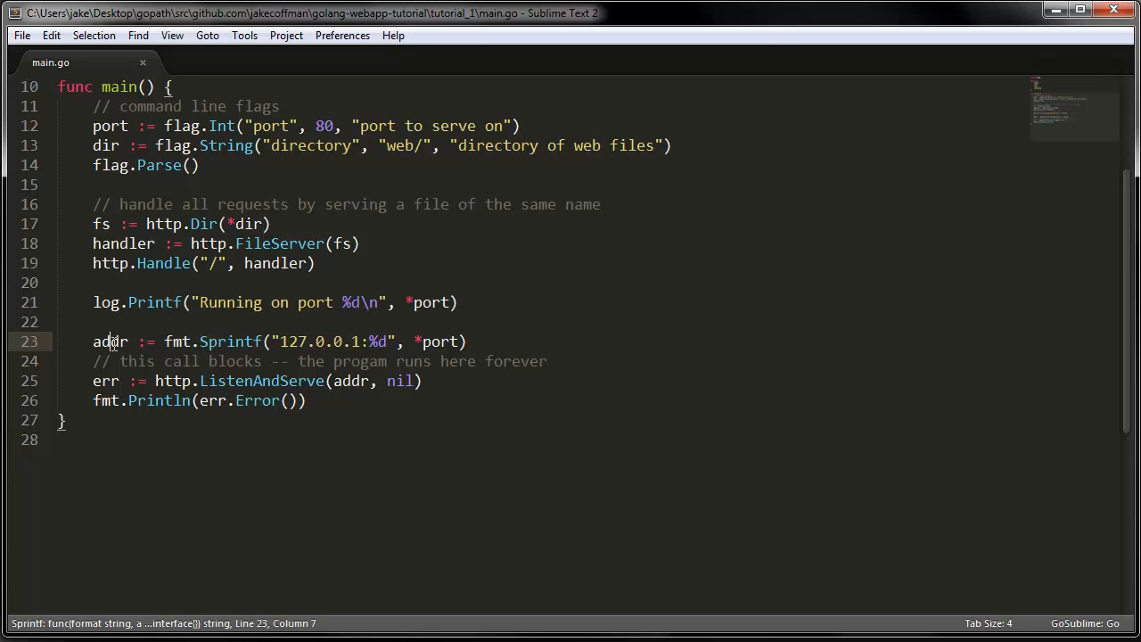
double_click(291, 342)
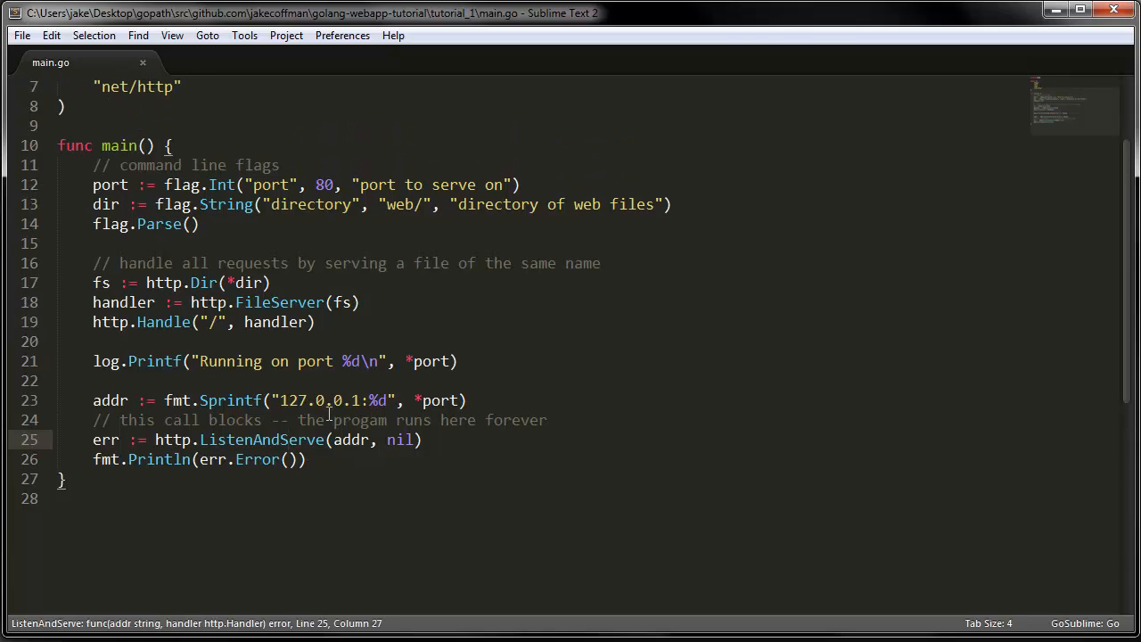
mouse_move(505, 449)
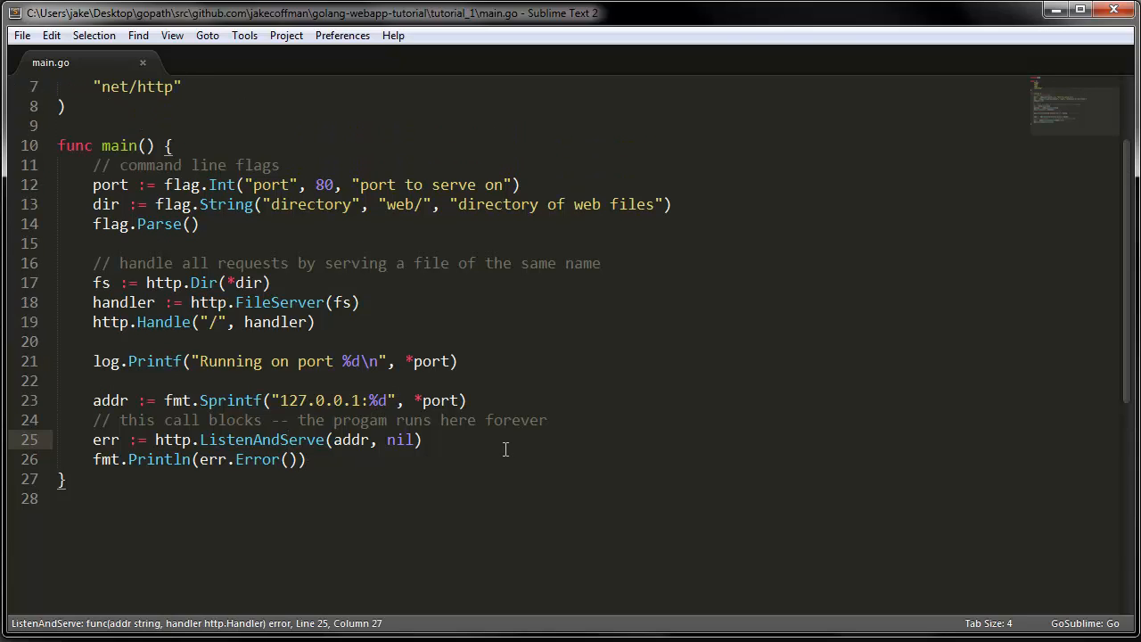